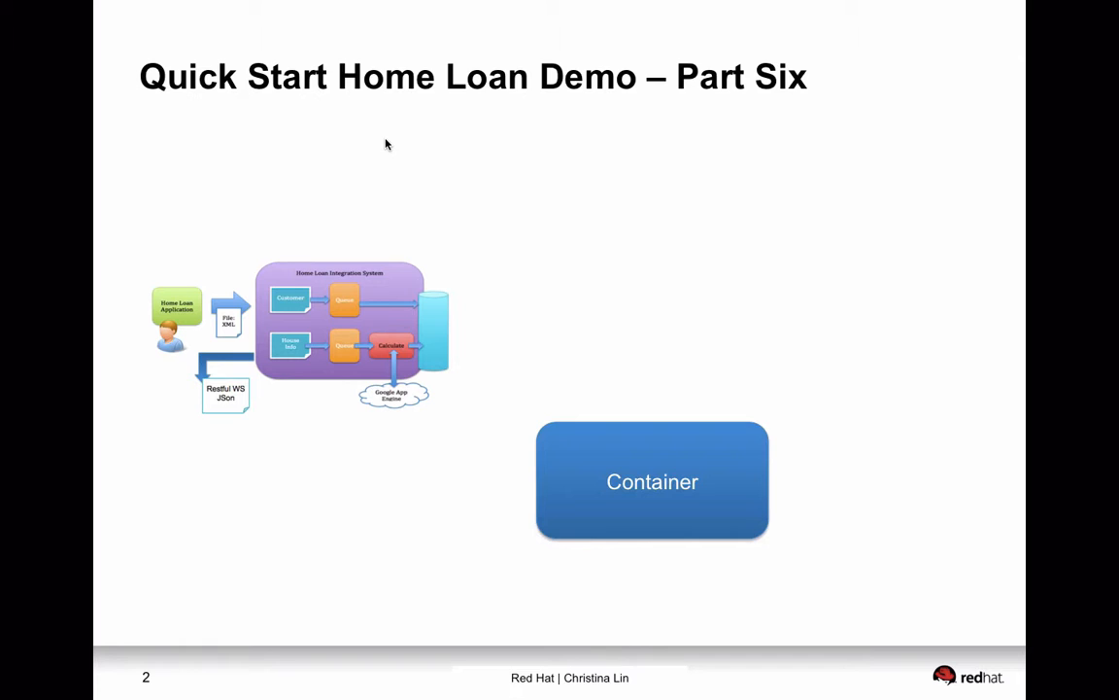
Step: Advance the Part Six slide to reveal the Broker box and the Deploy arrow
key(Right)
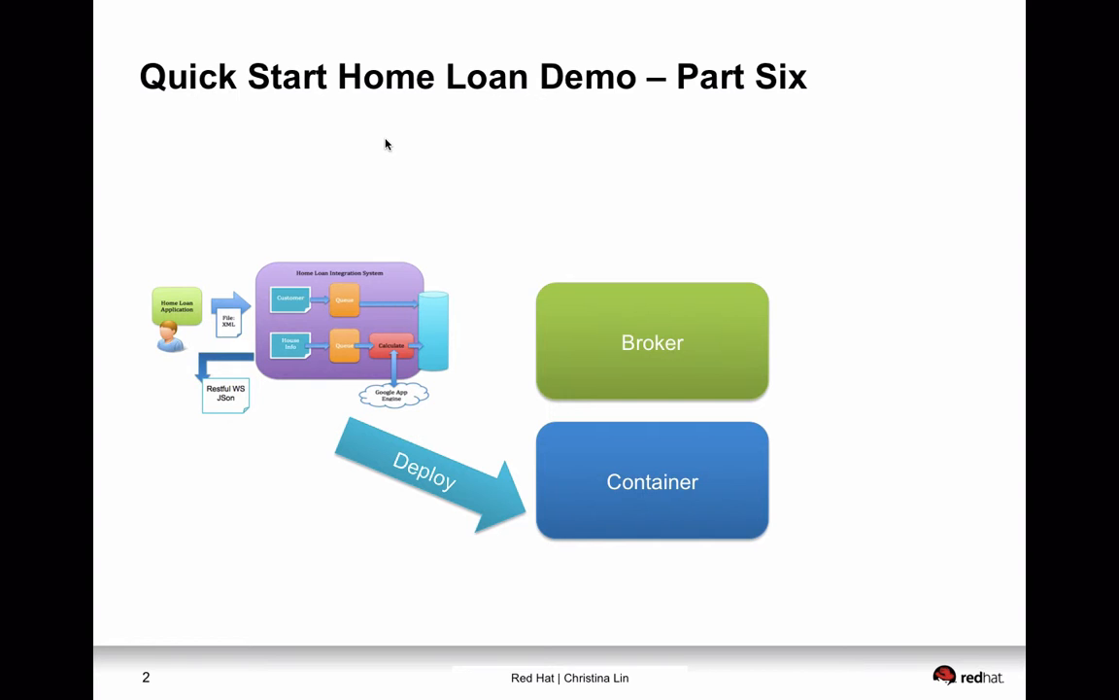
key(Right)
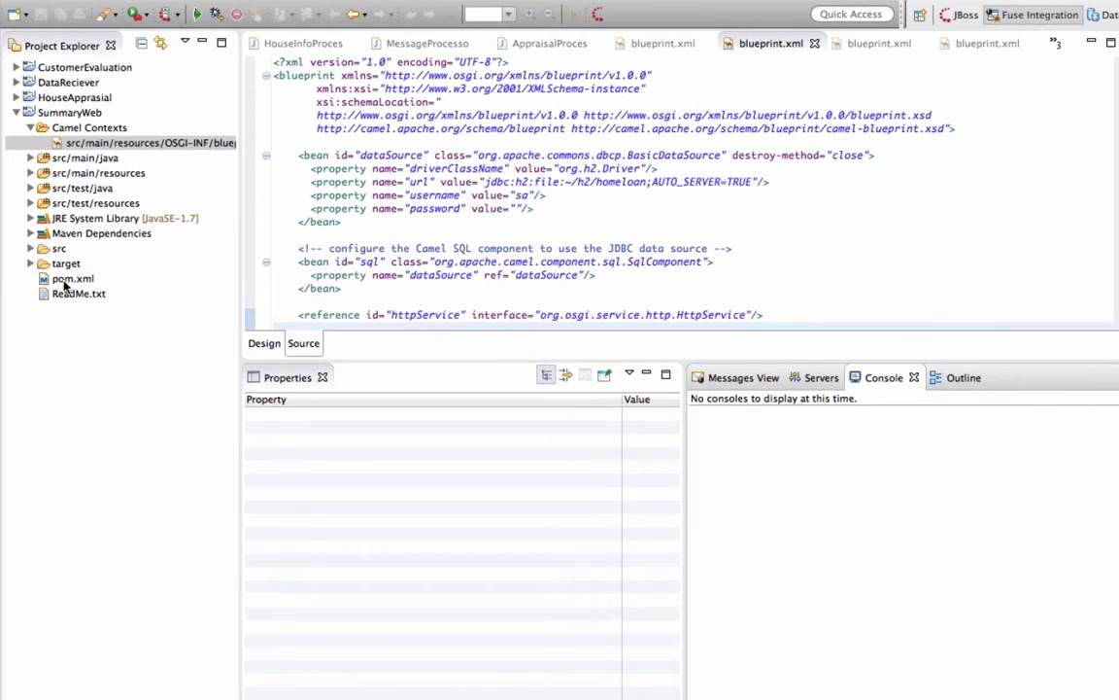
Step: Add a fabric8-maven-plugin <plugin> block to the SummaryWeb pom.xml source
double_click(73, 278)
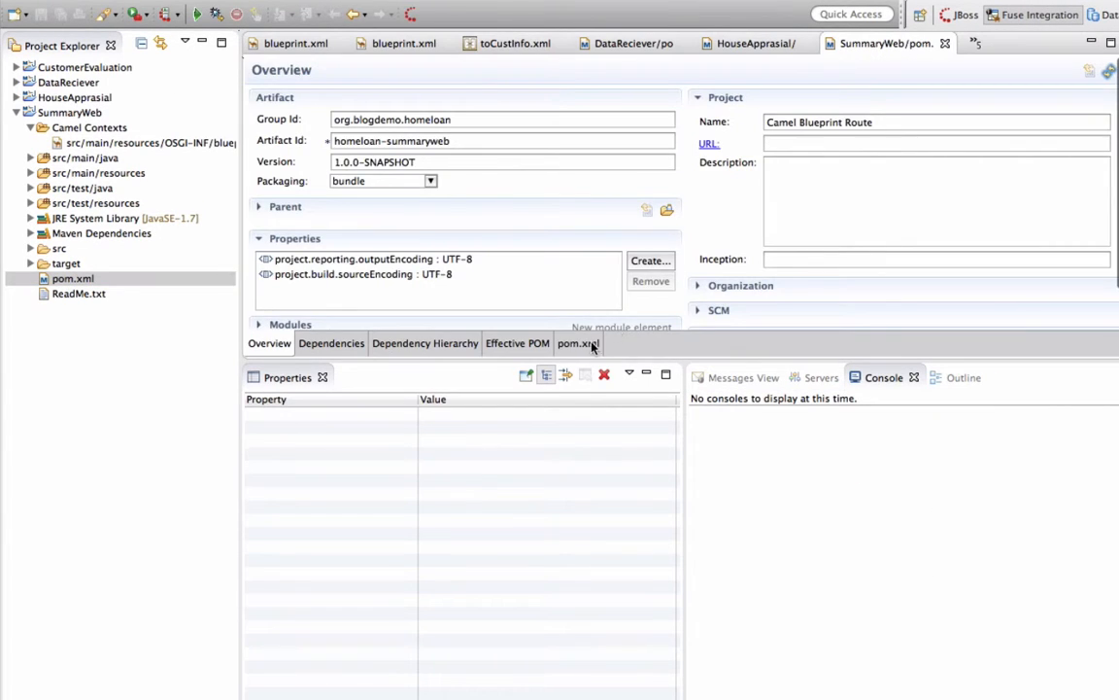
click(577, 343)
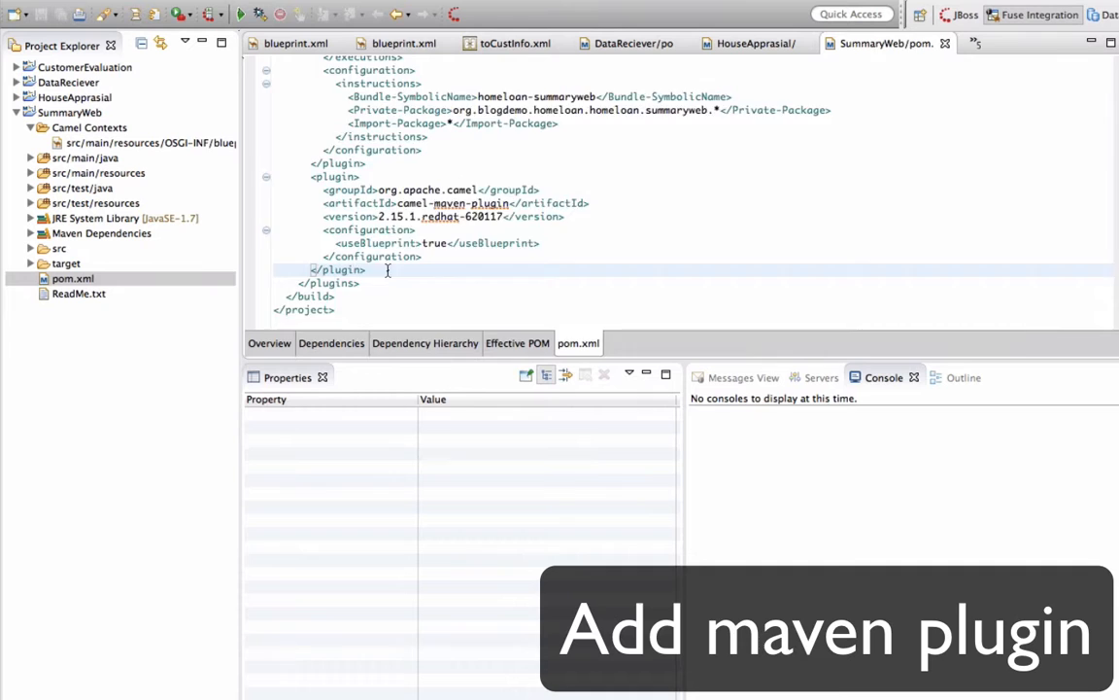
text(<plugin>)
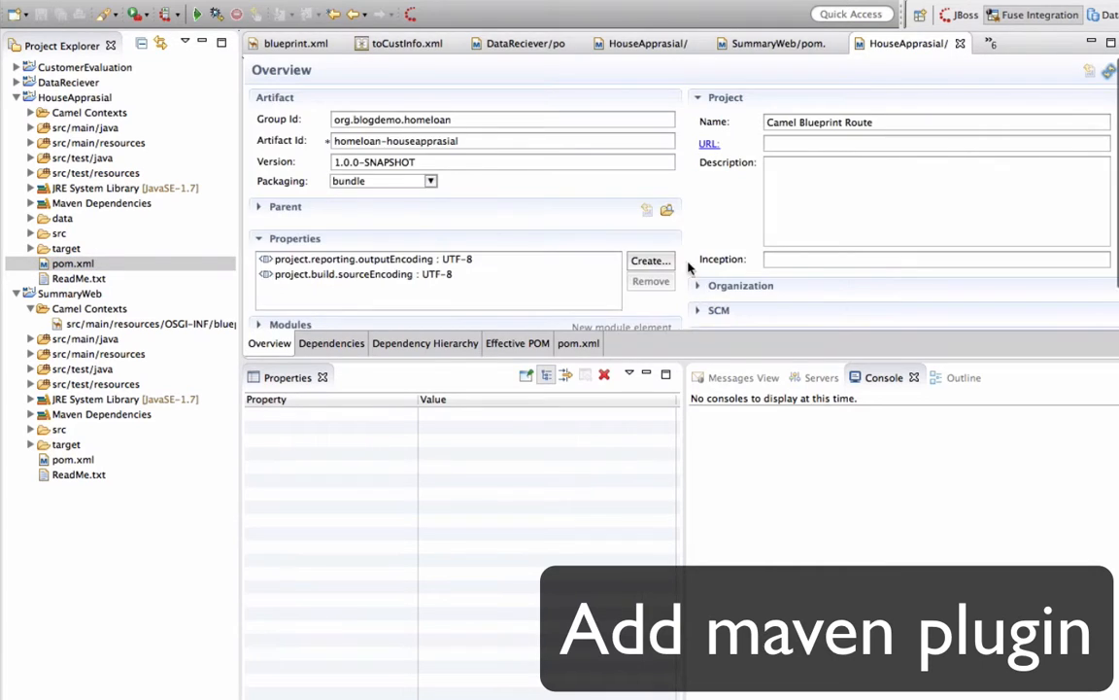
Step: Edit the HouseApprasial and DataReciever pom.xml sources to add fabric8 settings
click(577, 343)
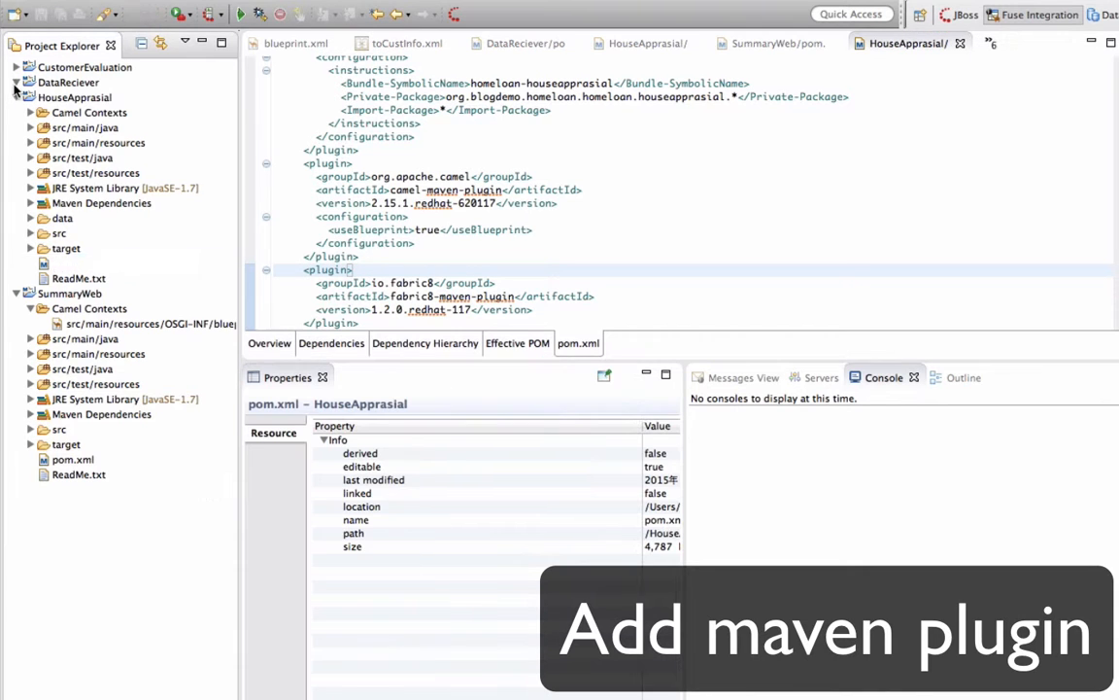
click(73, 263)
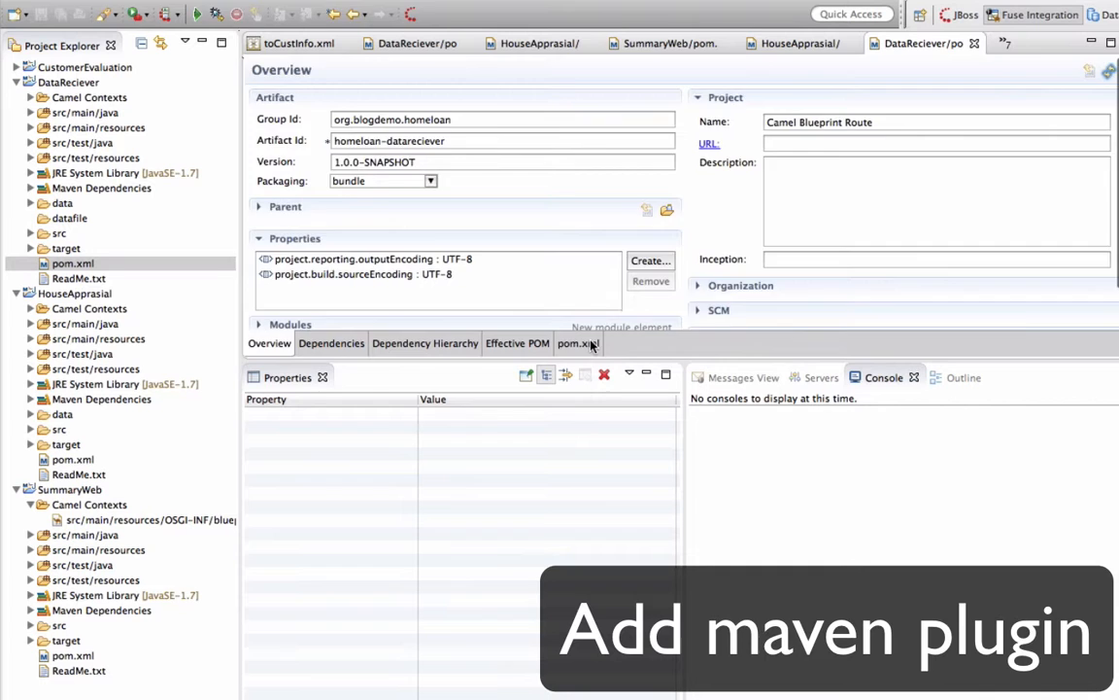
click(577, 343)
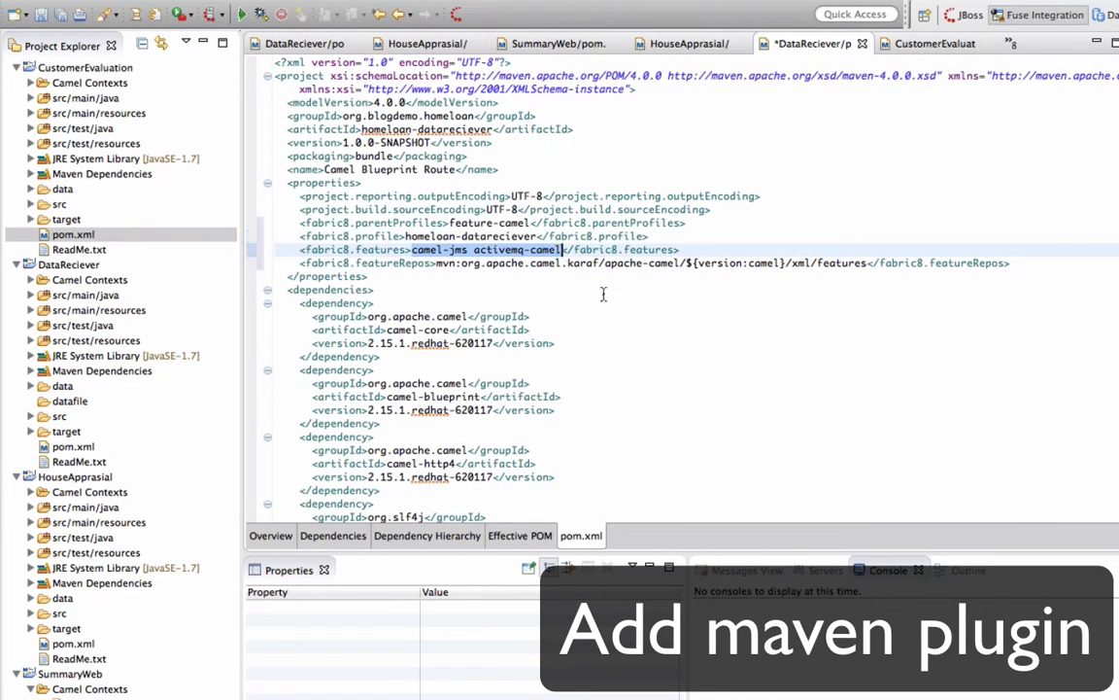
Step: Add fabric8.bundles and fabric8.features properties to the HouseApprasial pom, then move to the Fuse console
click(947, 43)
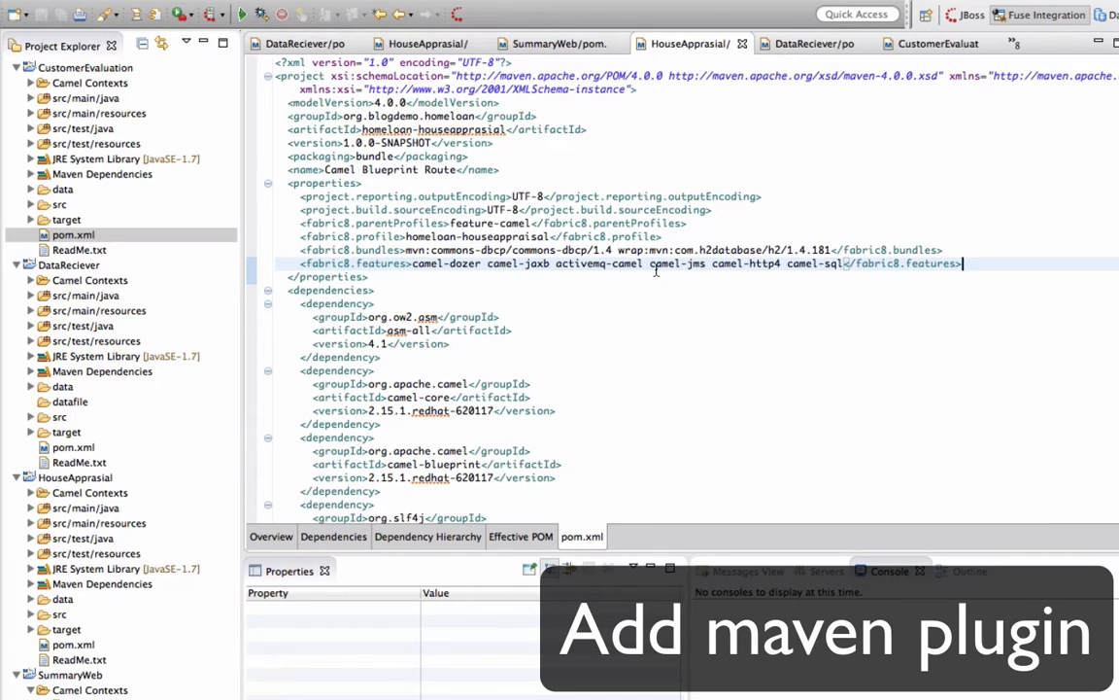
click(559, 42)
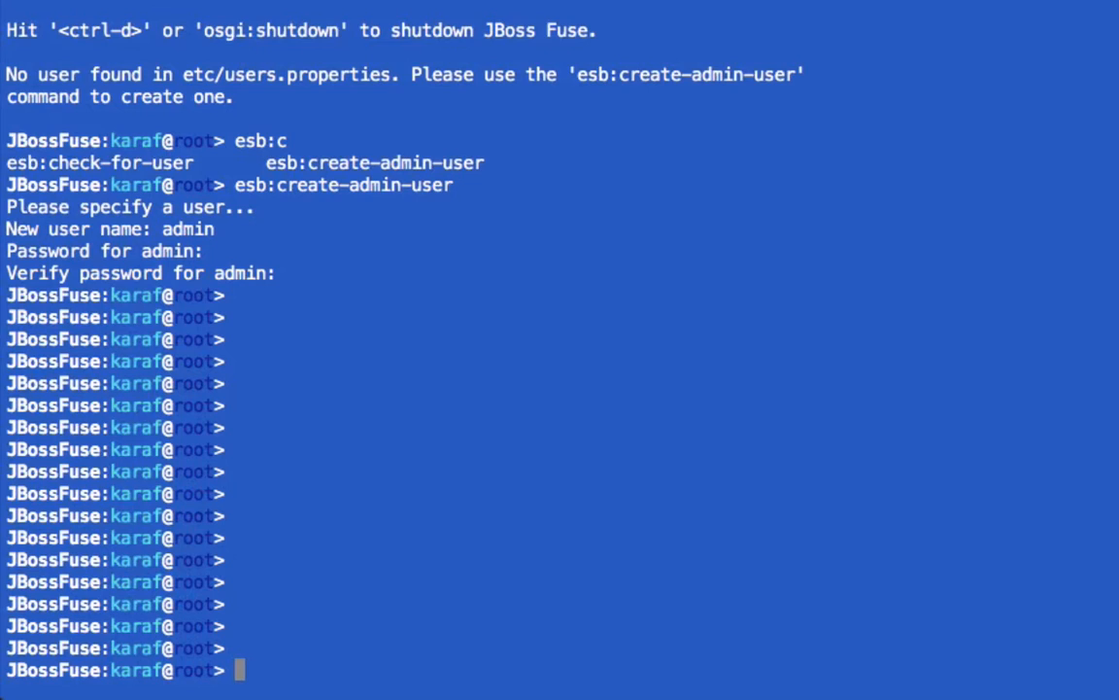
Step: Run fabric:create --wait-for-provisioning in the Karaf shell
text(fabric:create)
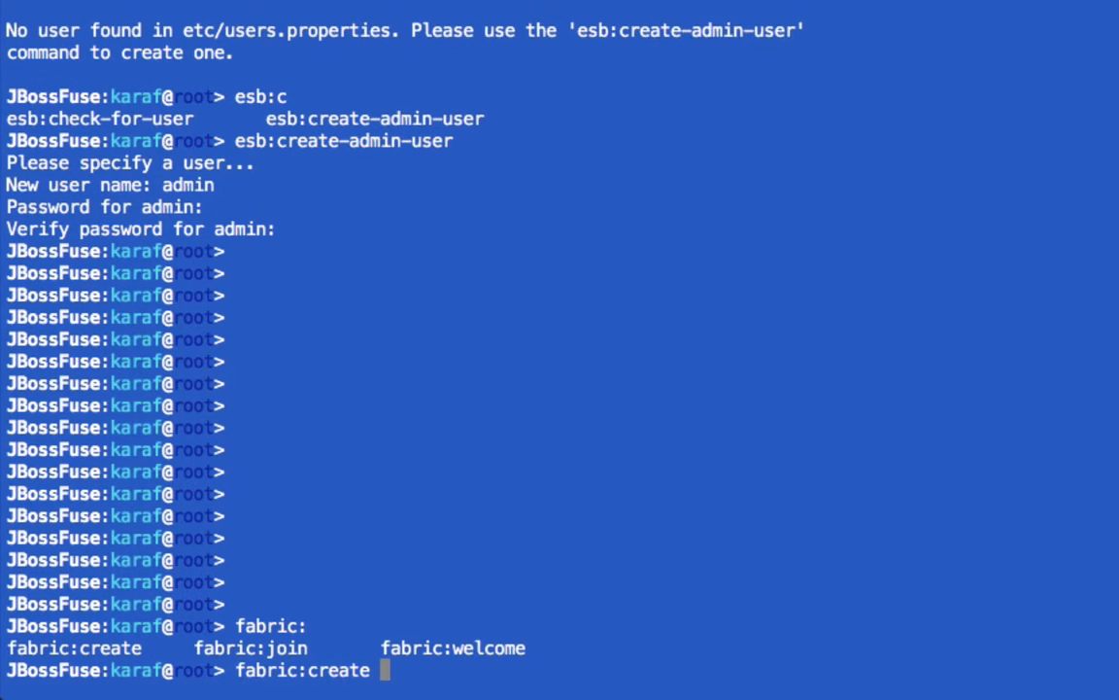
text(--wait-for-provisioning)
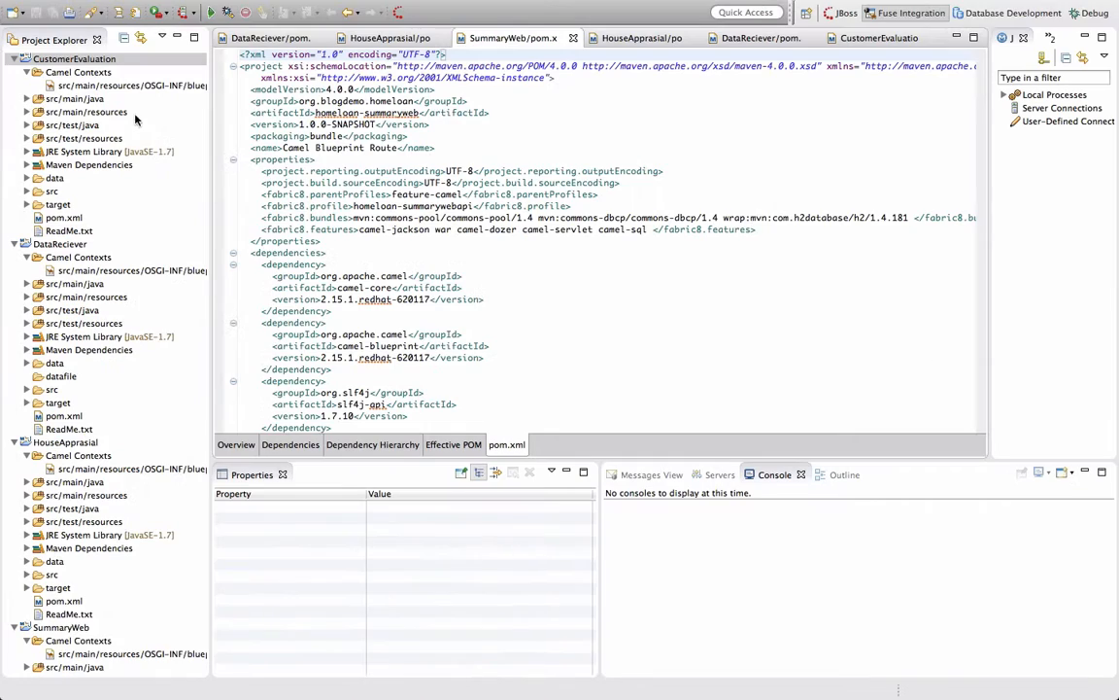
Step: Run a fabric8:deploy Maven build of CustomerEvaluation in the background
right_click(73, 58)
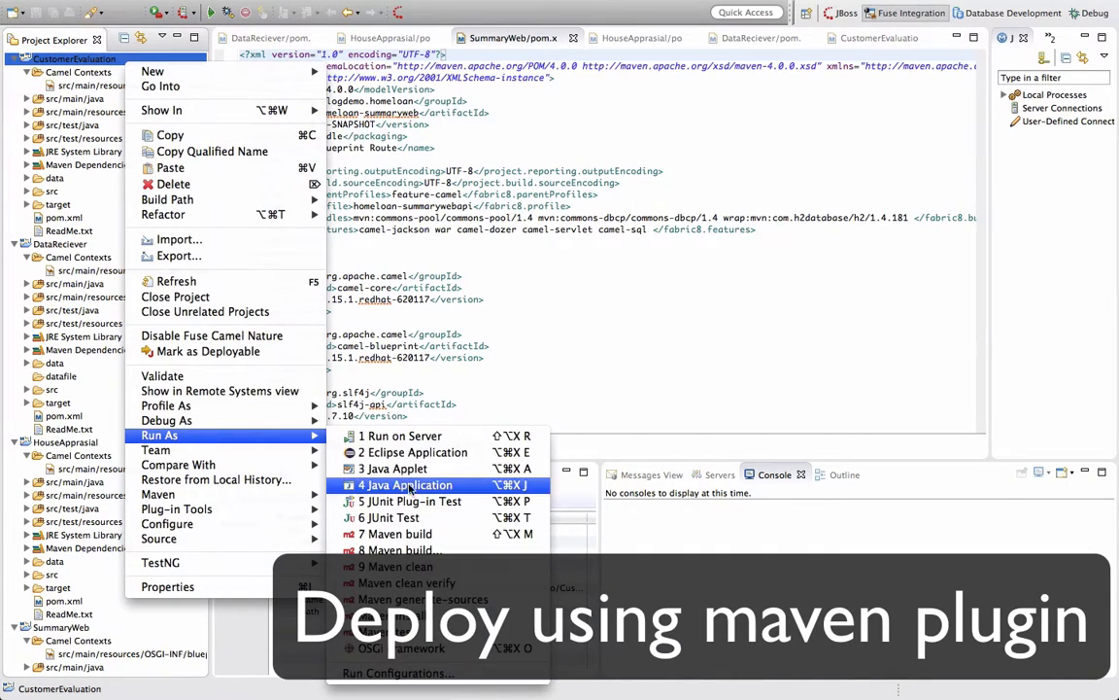
click(399, 549)
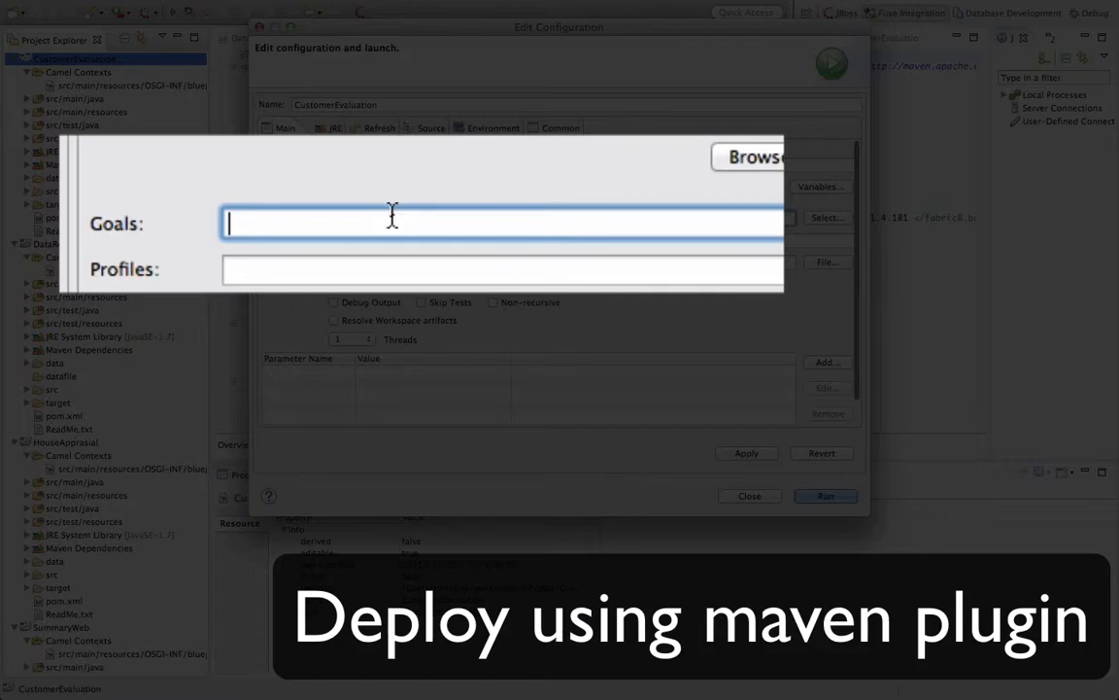
text(fabric8:deploy)
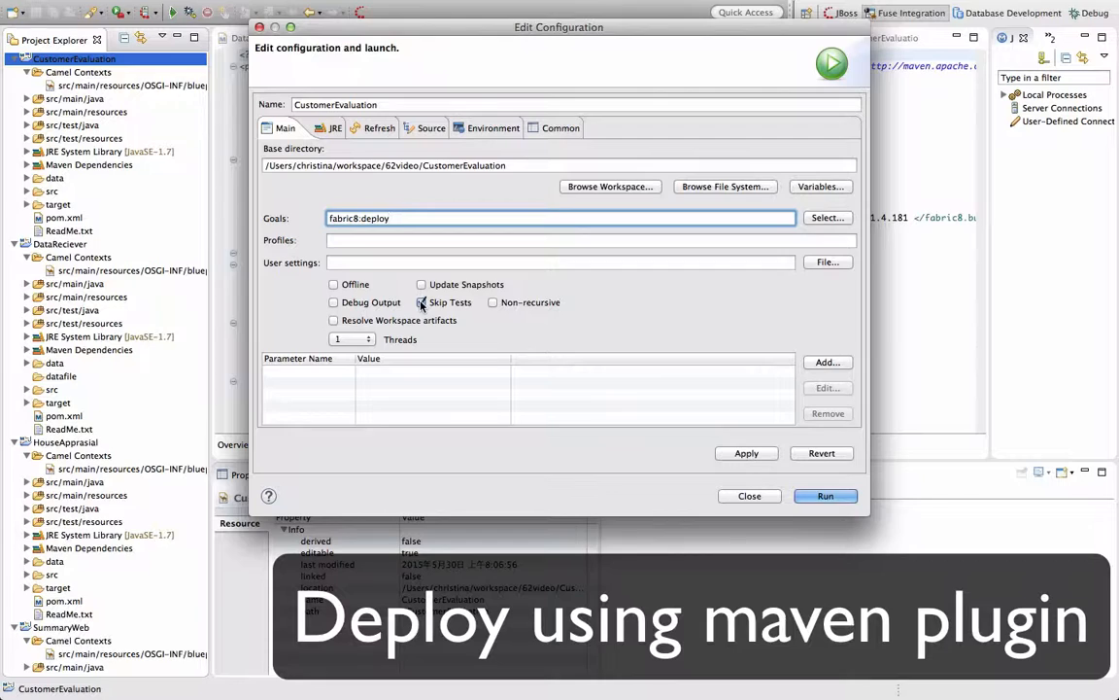
click(825, 495)
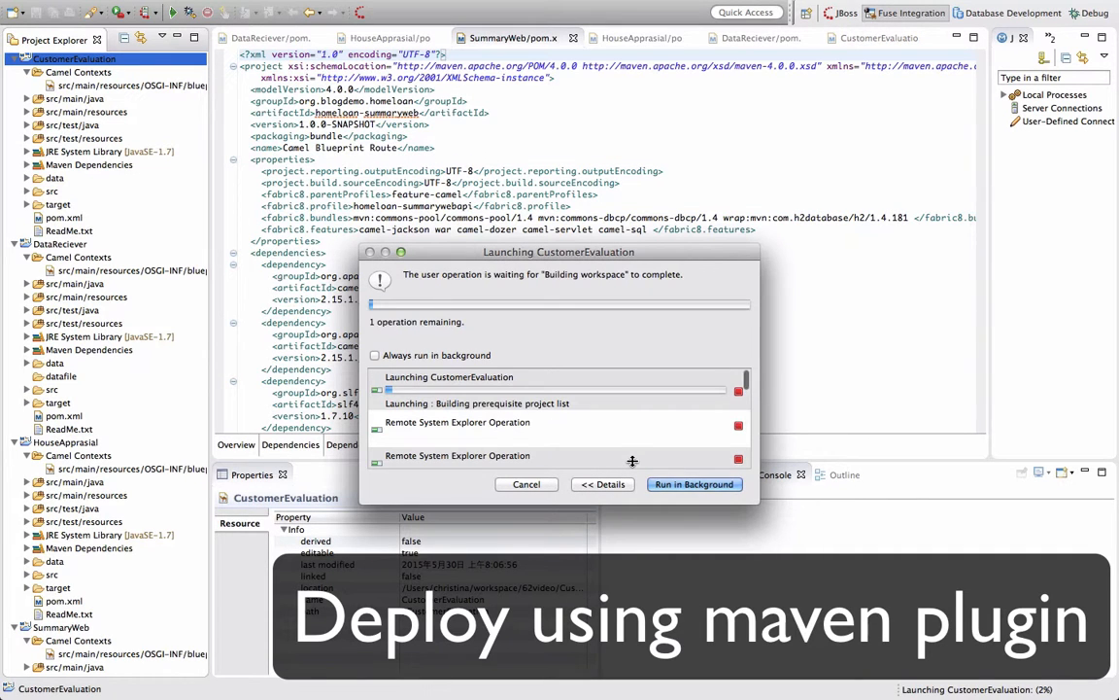
click(695, 484)
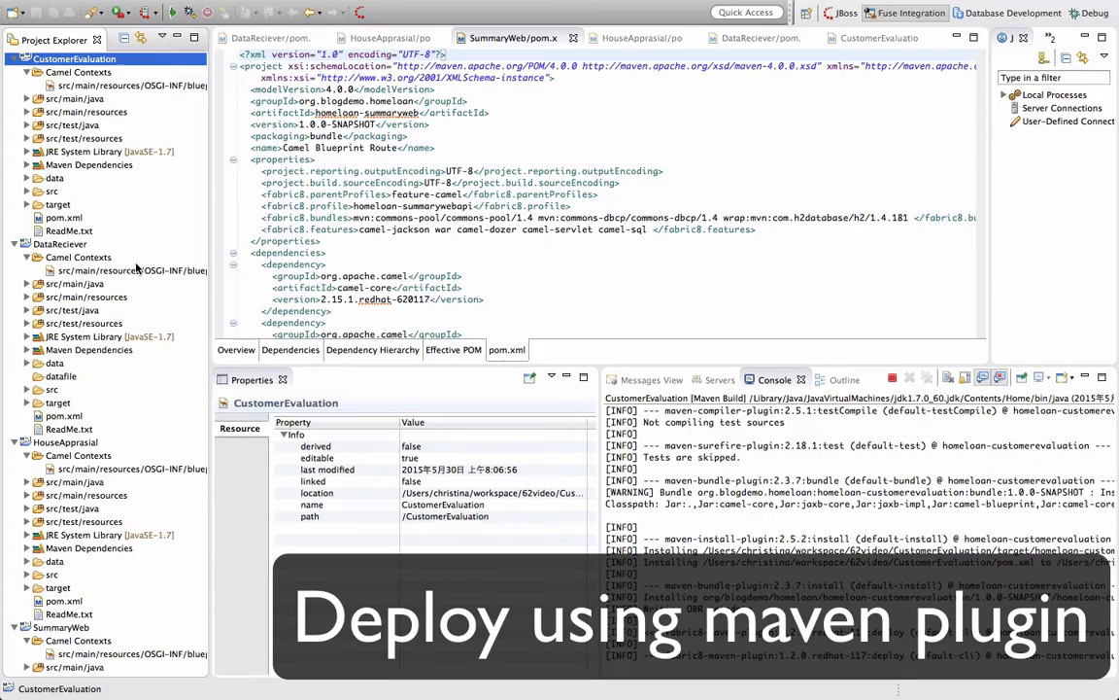
Step: Select the DataReciever project and bring up its context menu
click(60, 244)
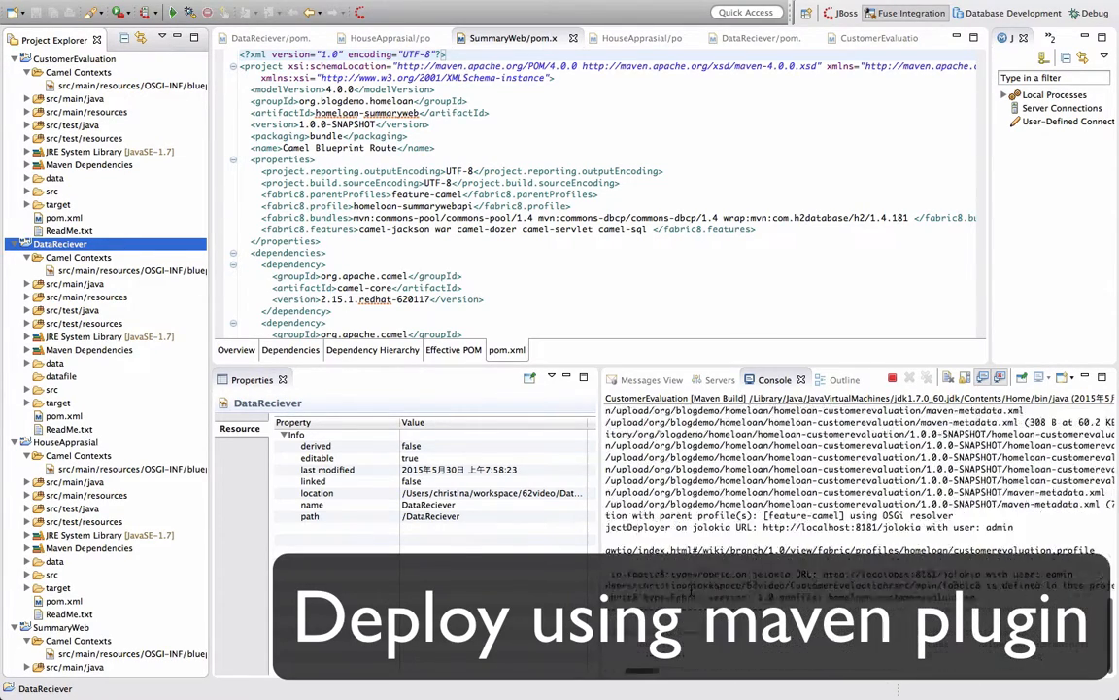
right_click(59, 243)
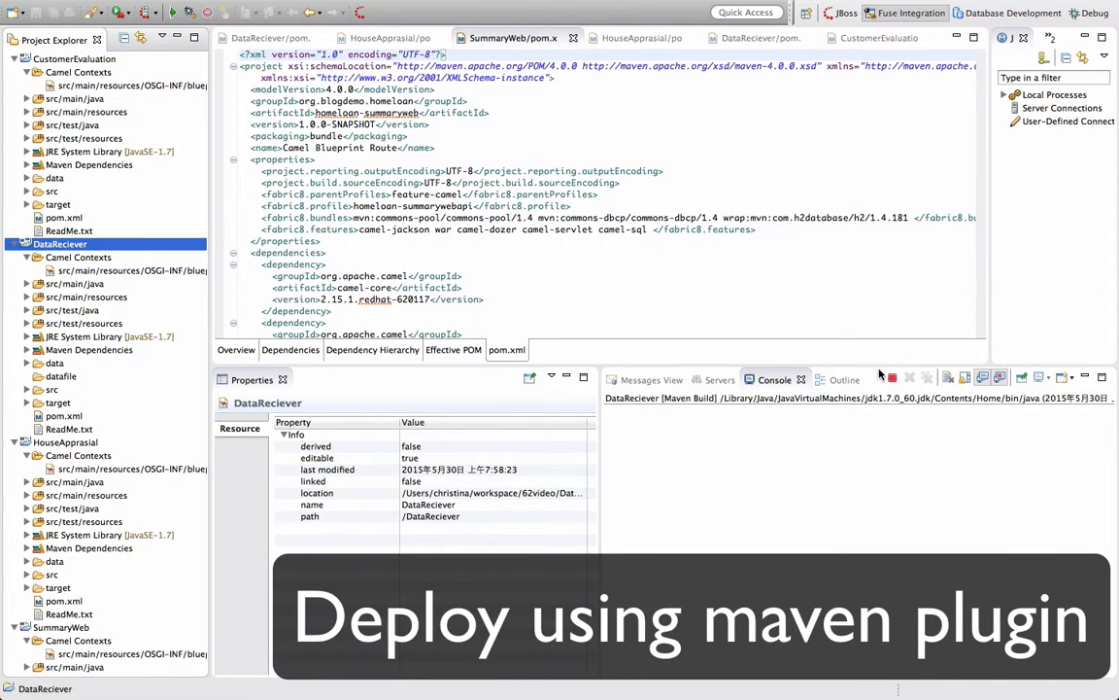
right_click(61, 244)
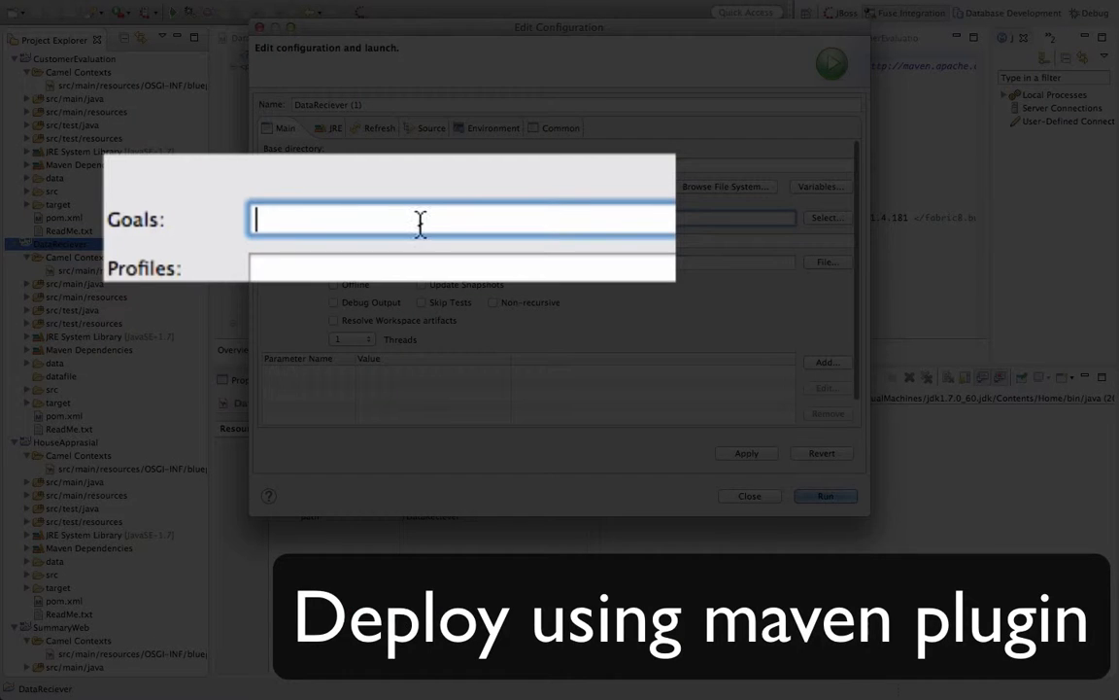
Step: Run the fabric8:deploy Maven build for DataReciever
text(fabric8:deploy)
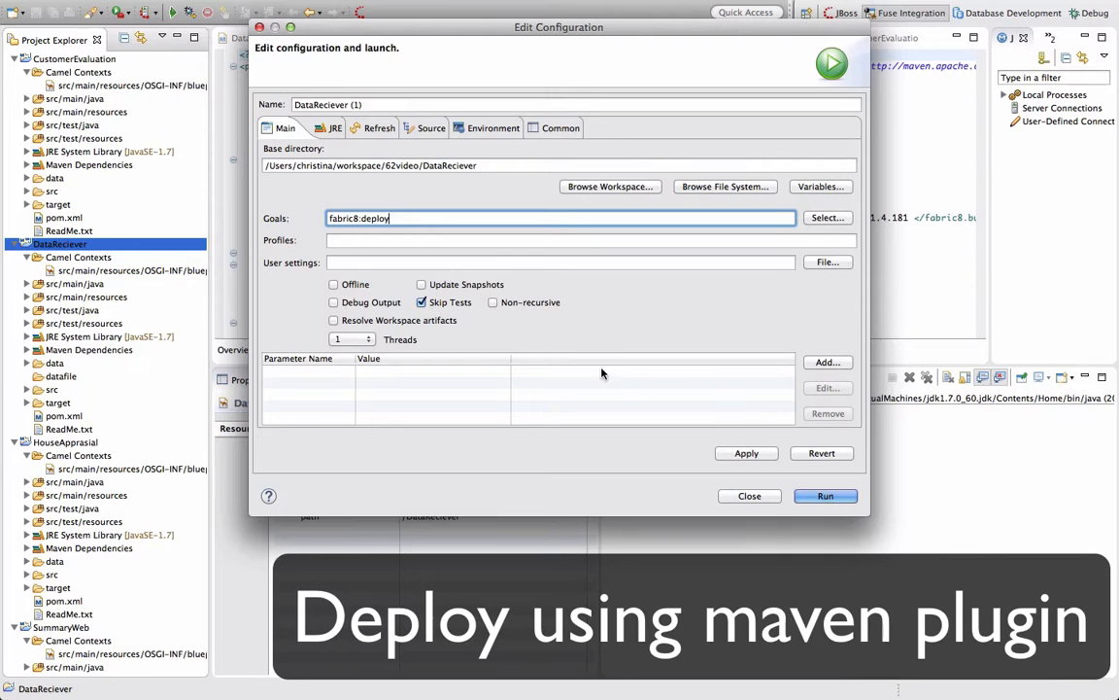
click(825, 495)
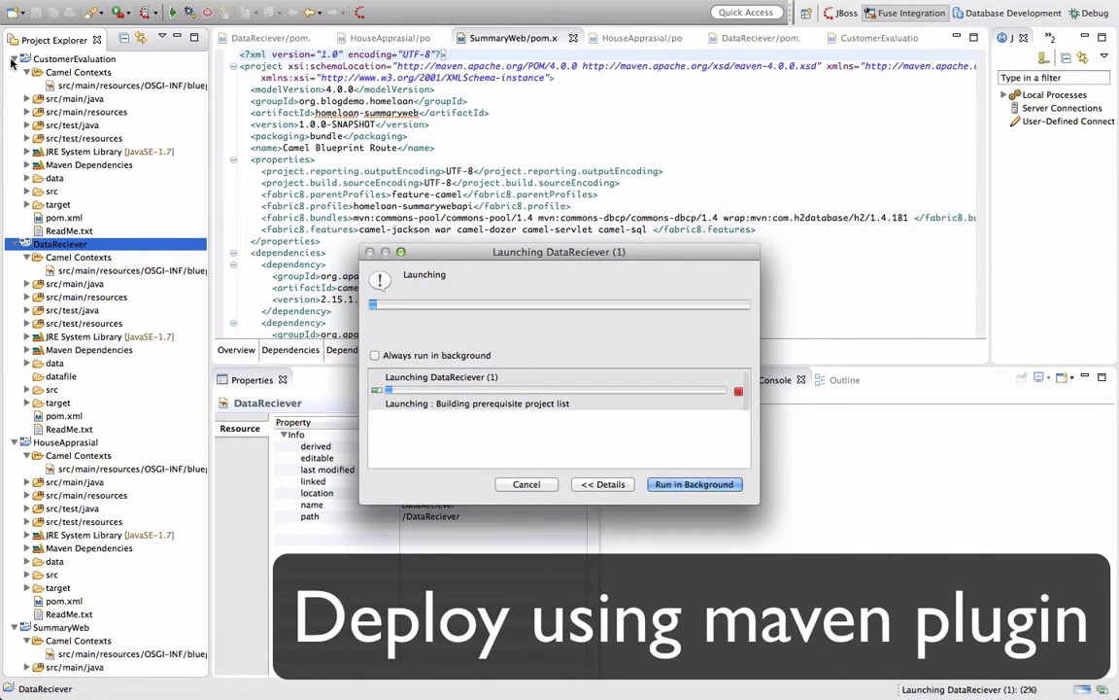
click(693, 483)
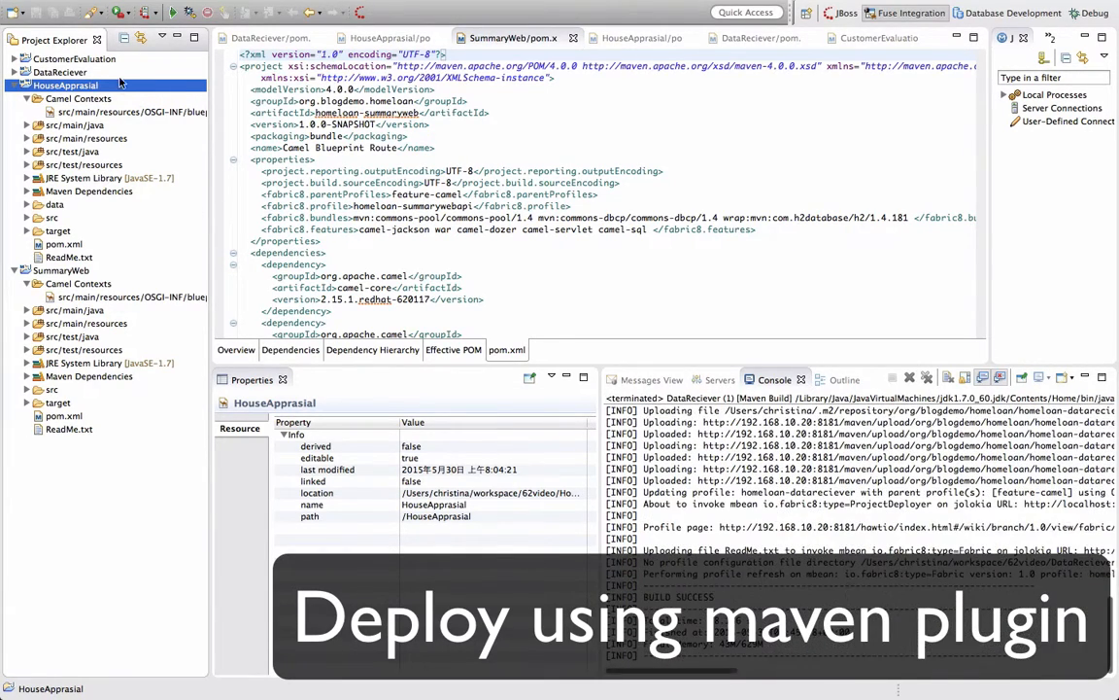
mouse_move(381, 525)
text(fabric8:de)
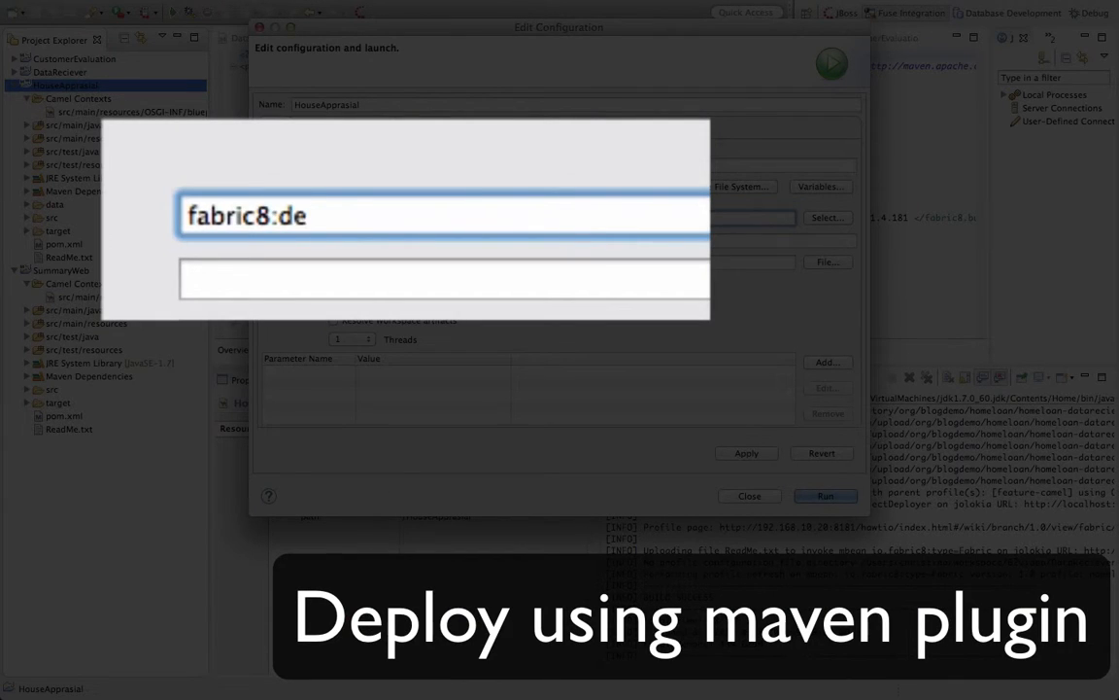
Step: Run fabric8:deploy Maven builds for HouseApprasial and SummaryWeb
click(825, 496)
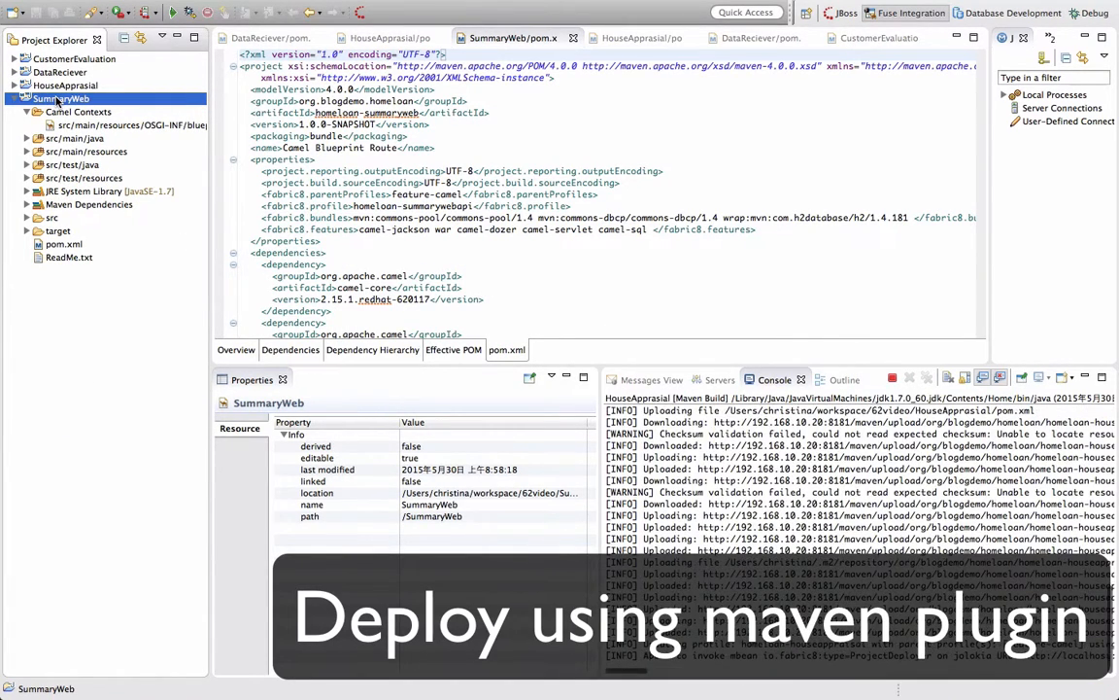
right_click(62, 100)
text(fabric8:deploy)
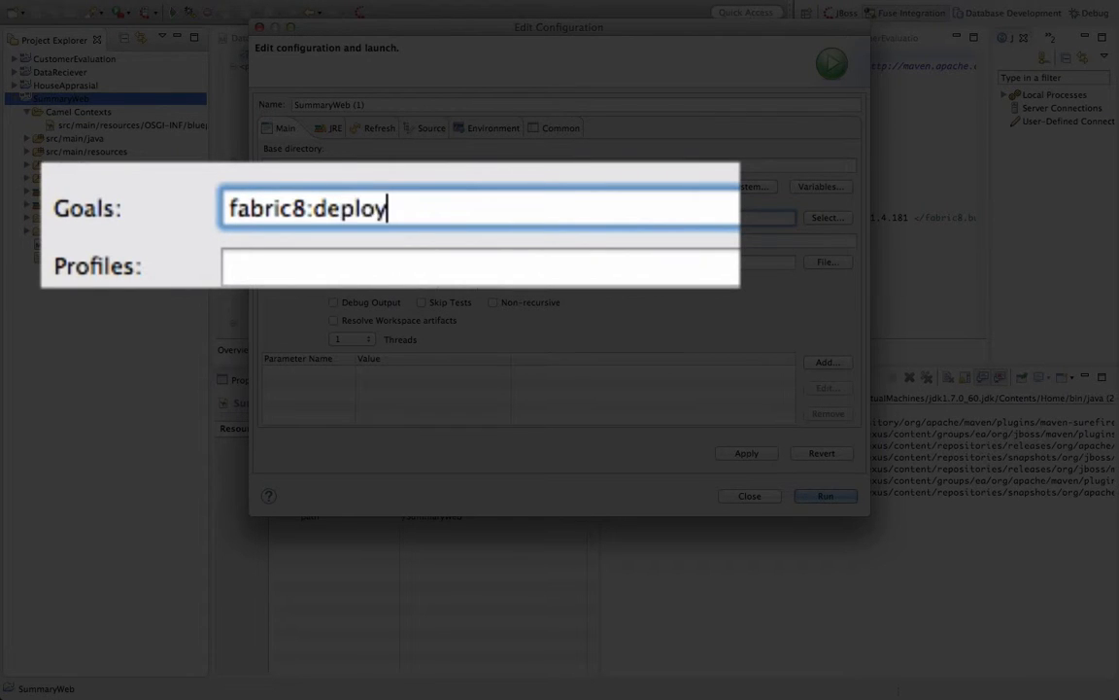
click(825, 496)
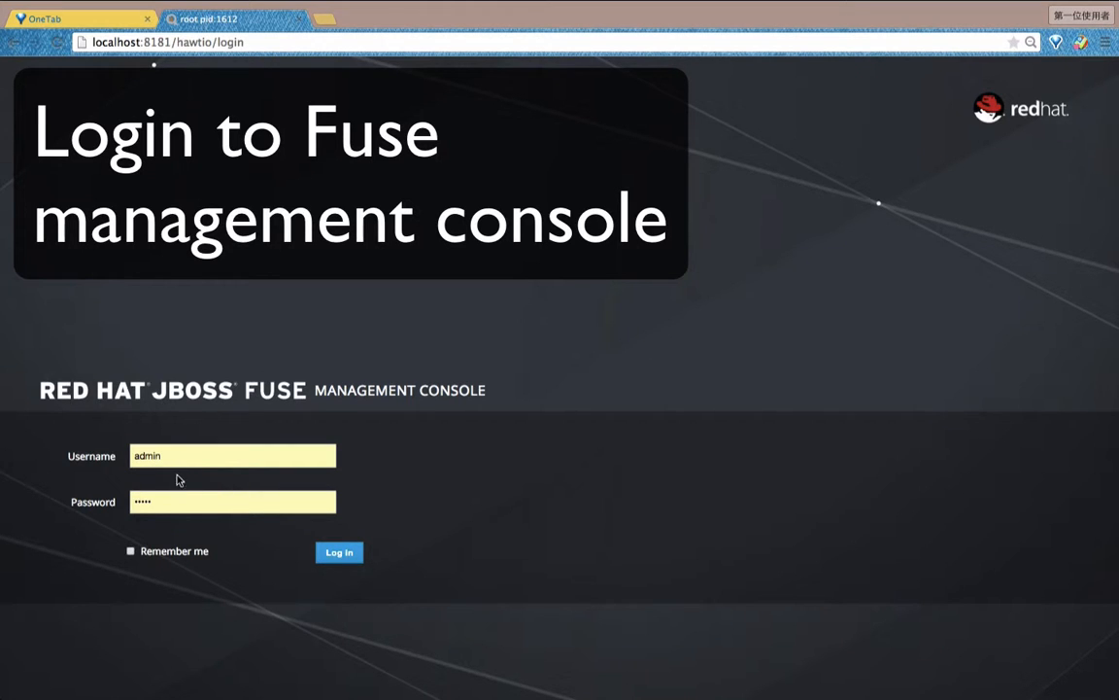
Step: Sign in to the console as admin with login remembered, and list the fabric profiles
click(131, 551)
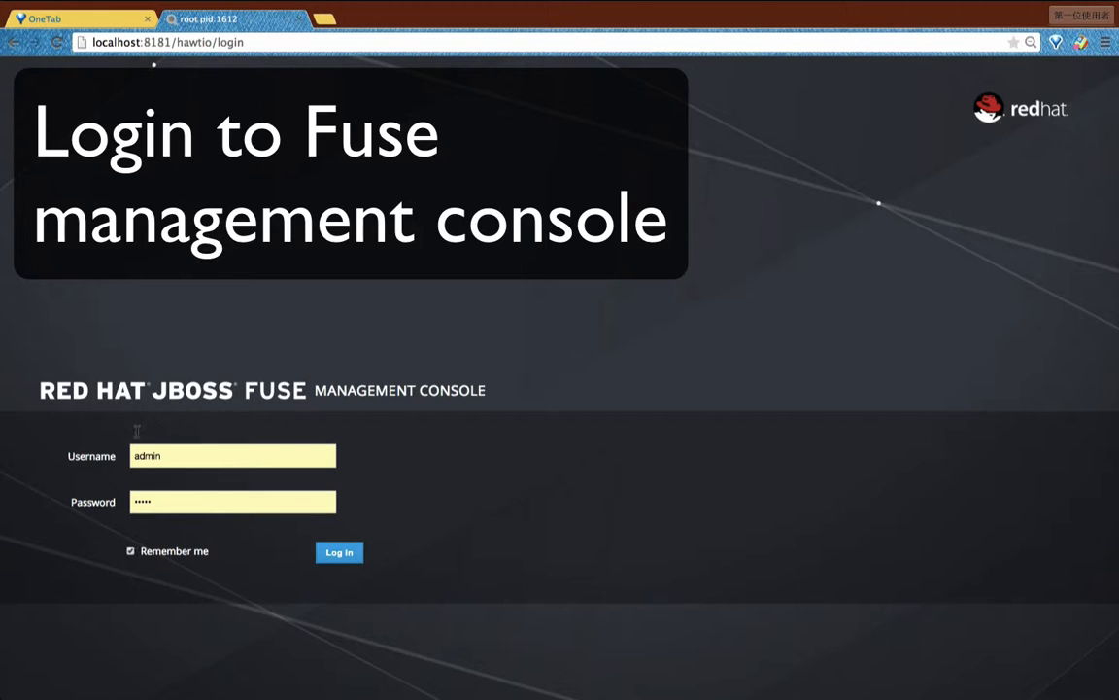
click(338, 552)
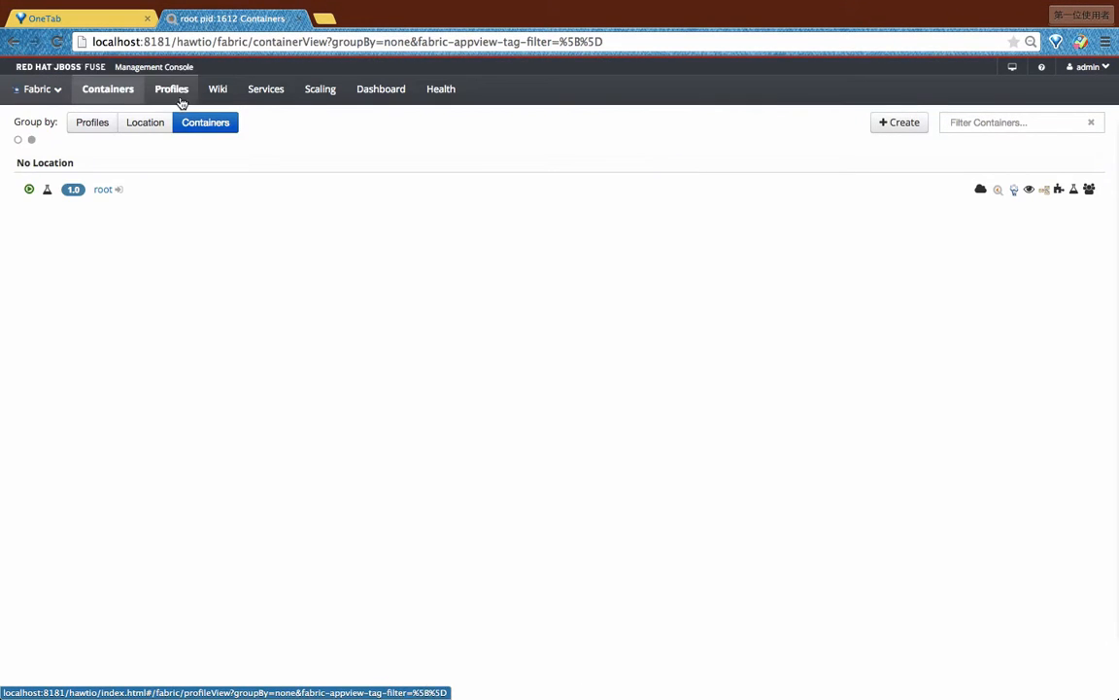
click(174, 88)
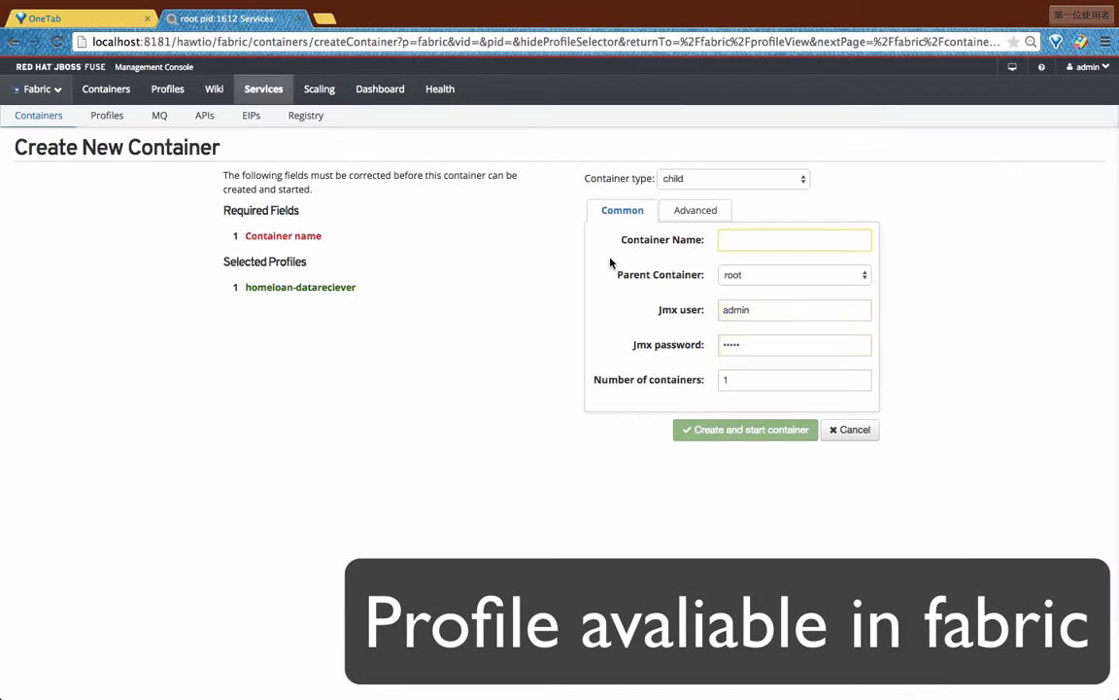
Step: Create and start the datarecievercon, custcon and housecon child containers
text(datare)
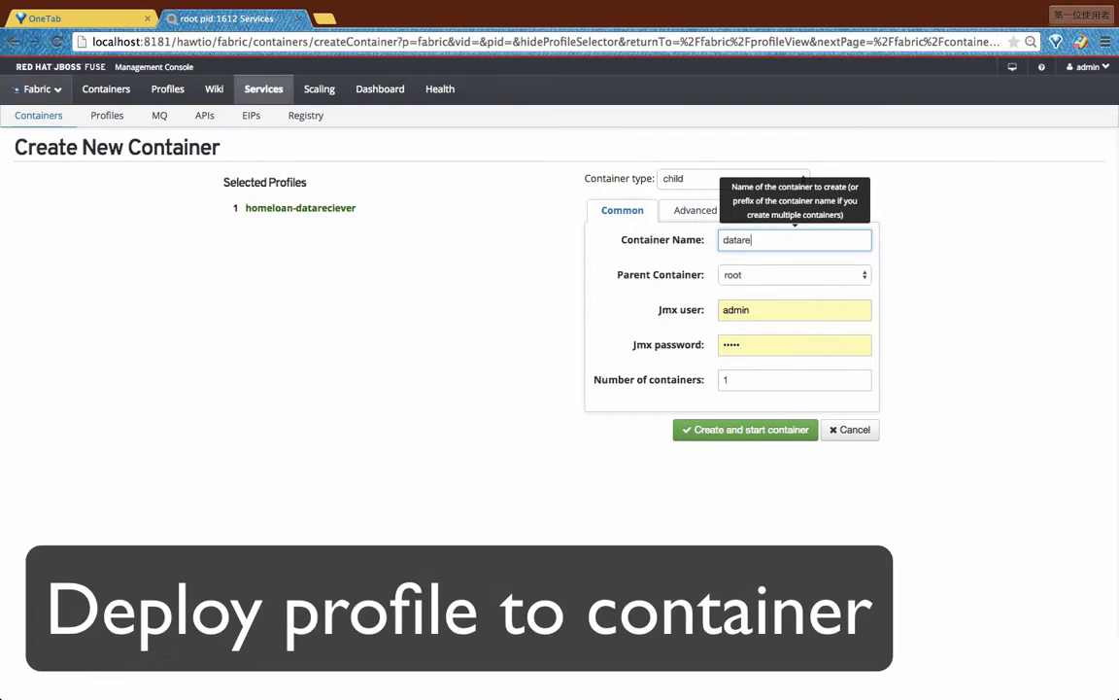
click(745, 429)
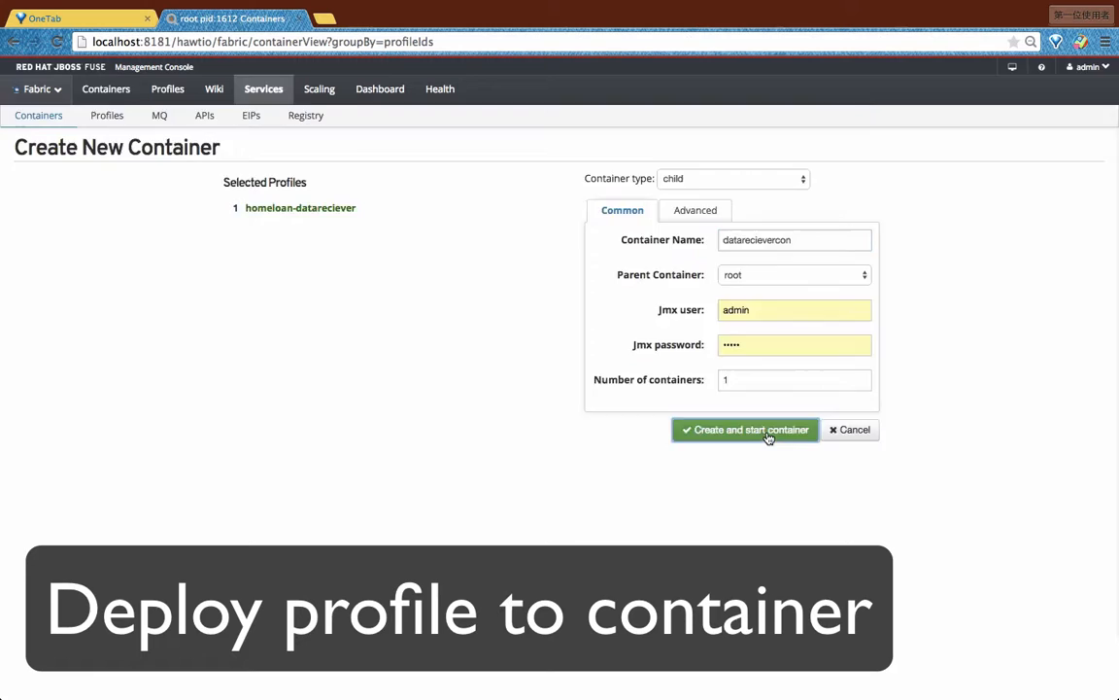
click(744, 430)
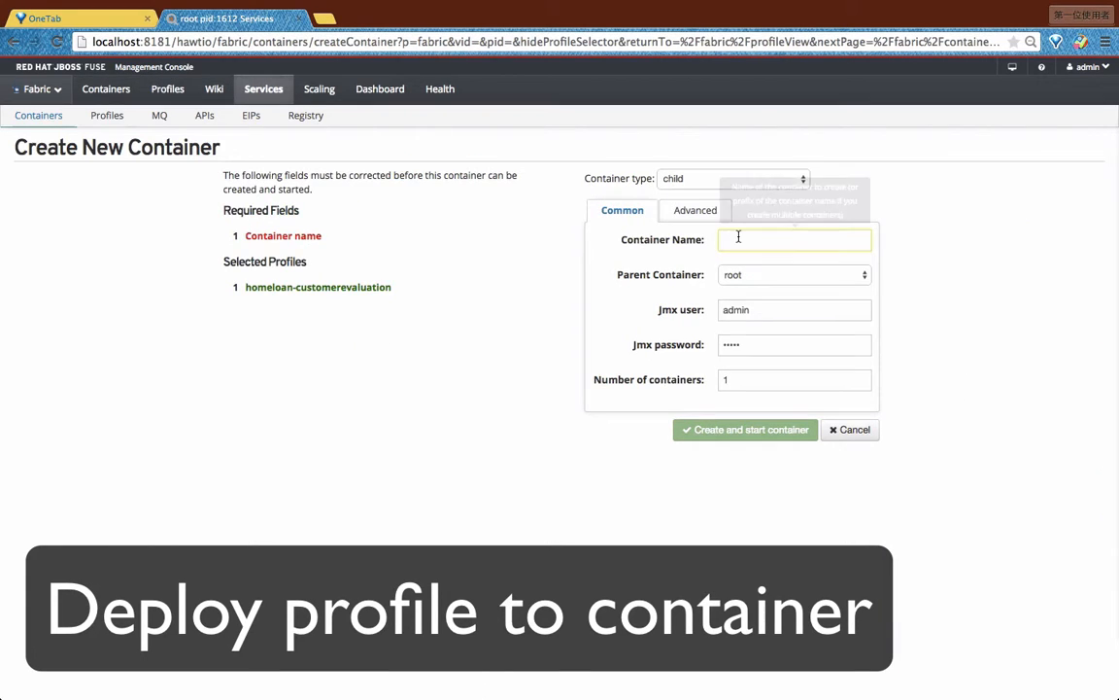
text(custcon)
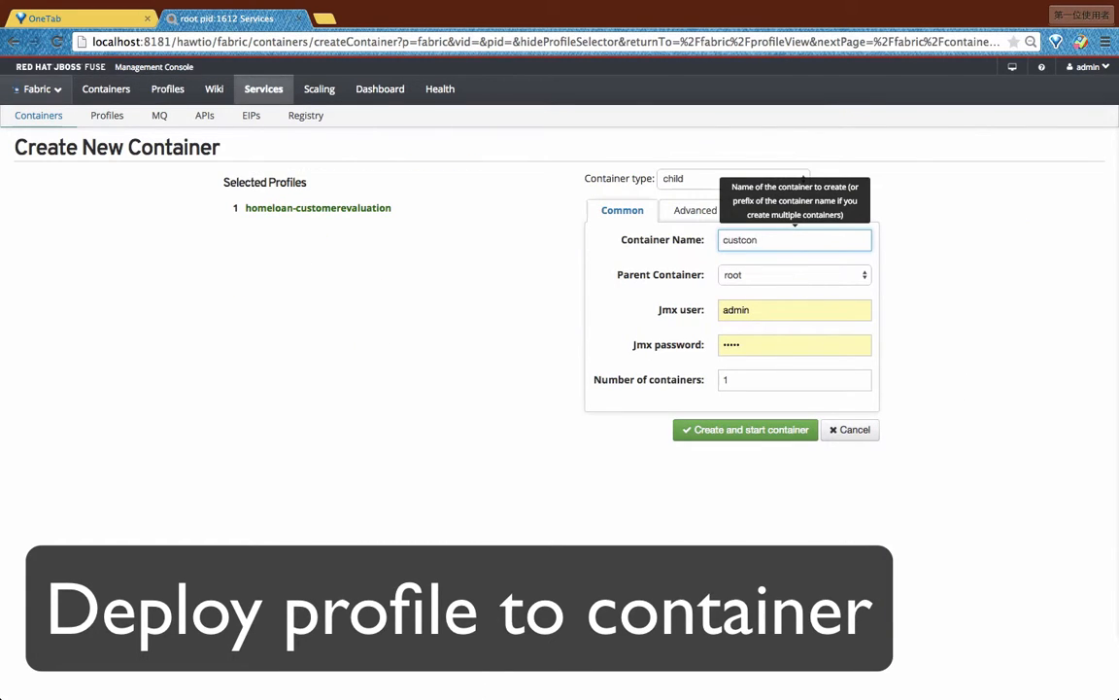
click(744, 429)
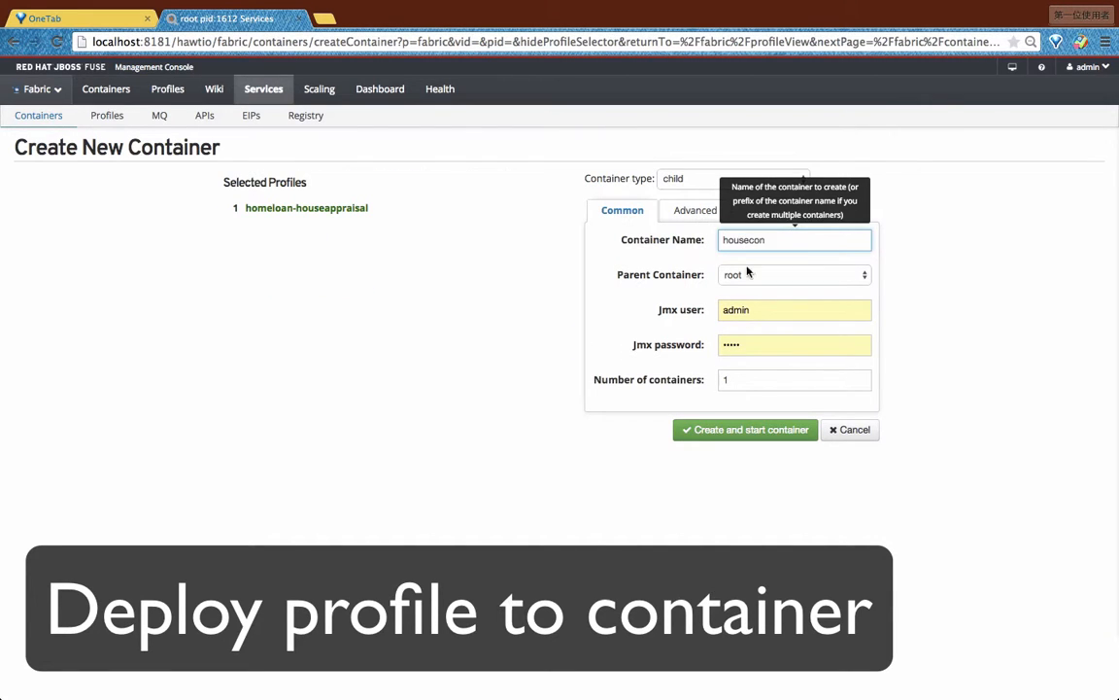
click(745, 429)
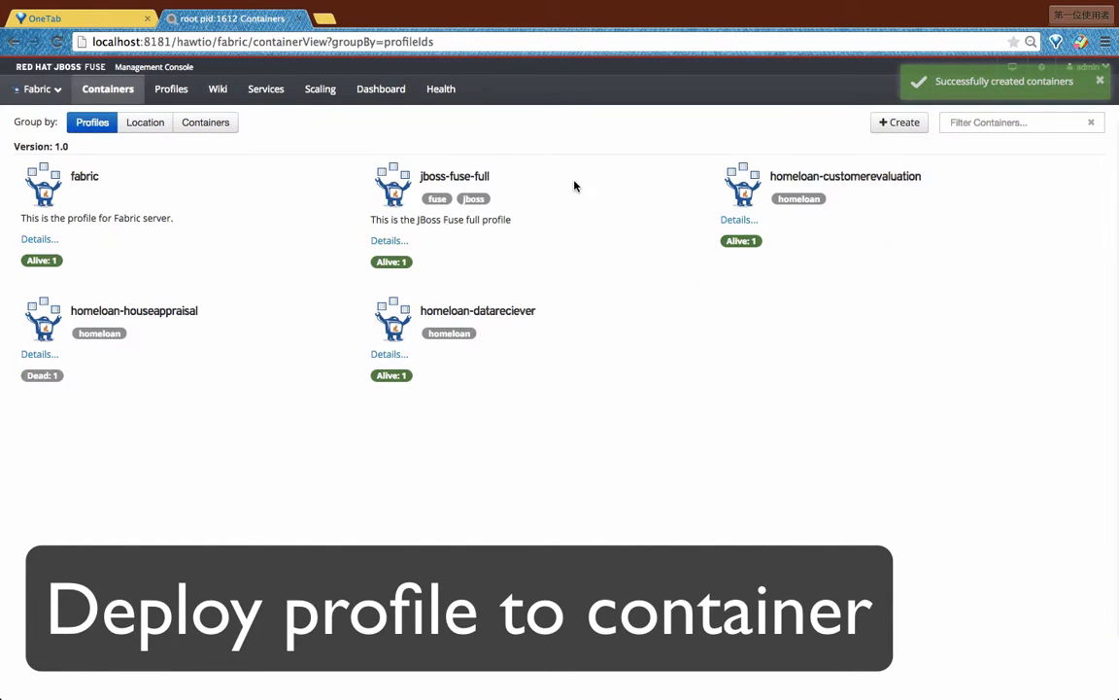
mouse_move(328, 89)
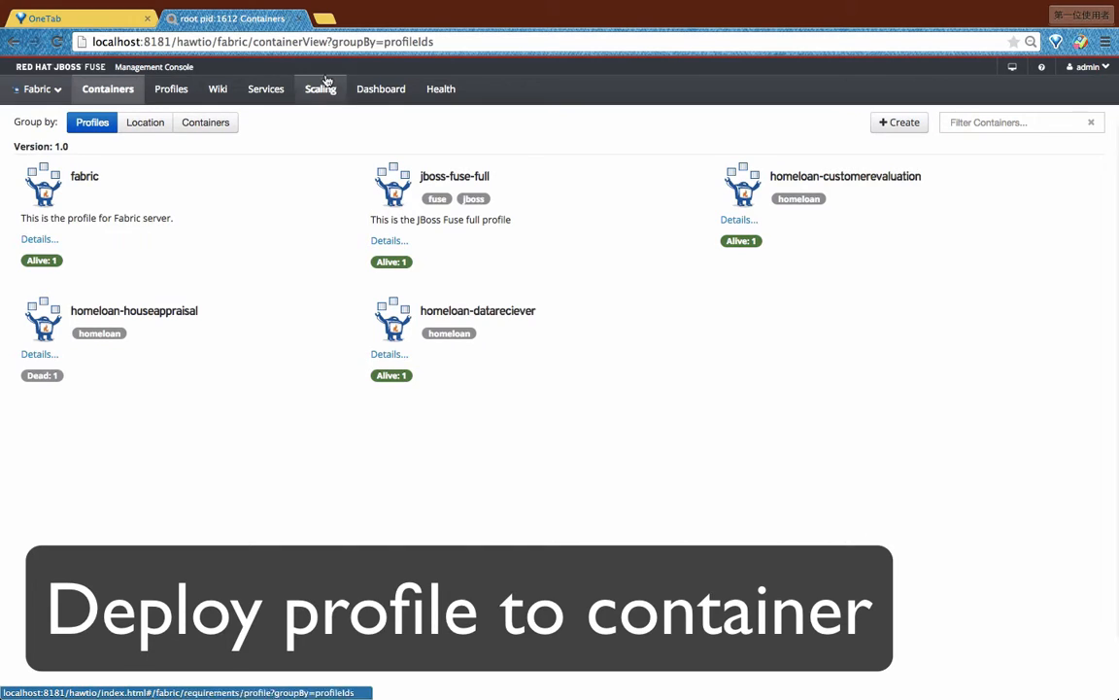
Step: Create the summarywebapi container for homeloan-summarywebapi and check all containers
click(263, 88)
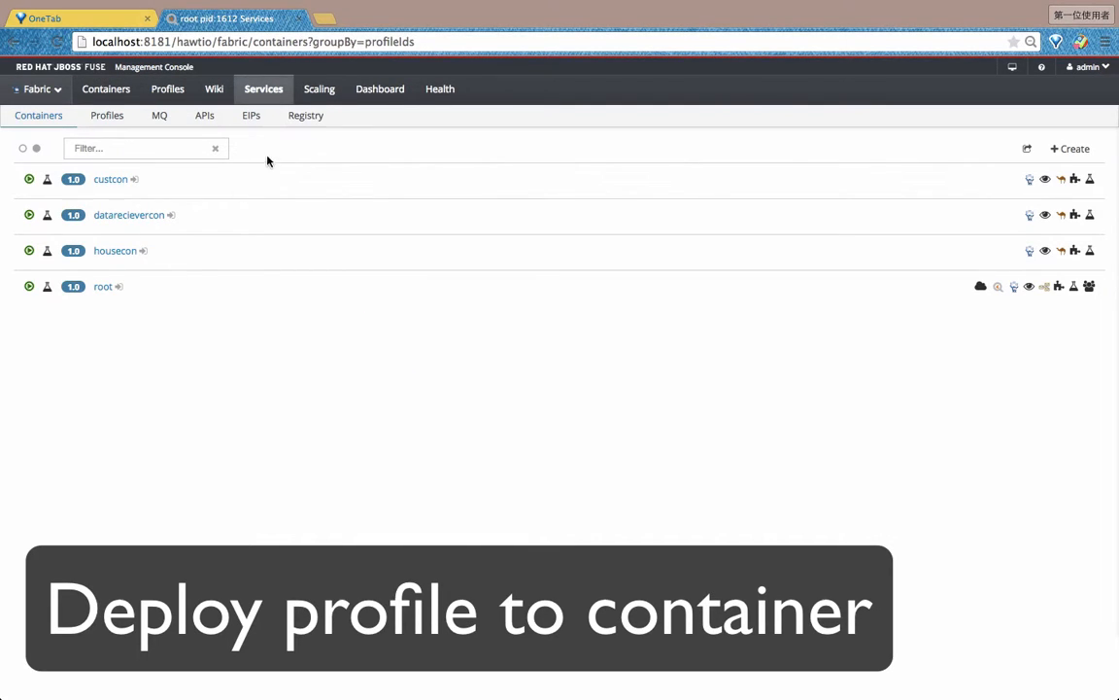
click(168, 90)
text(s)
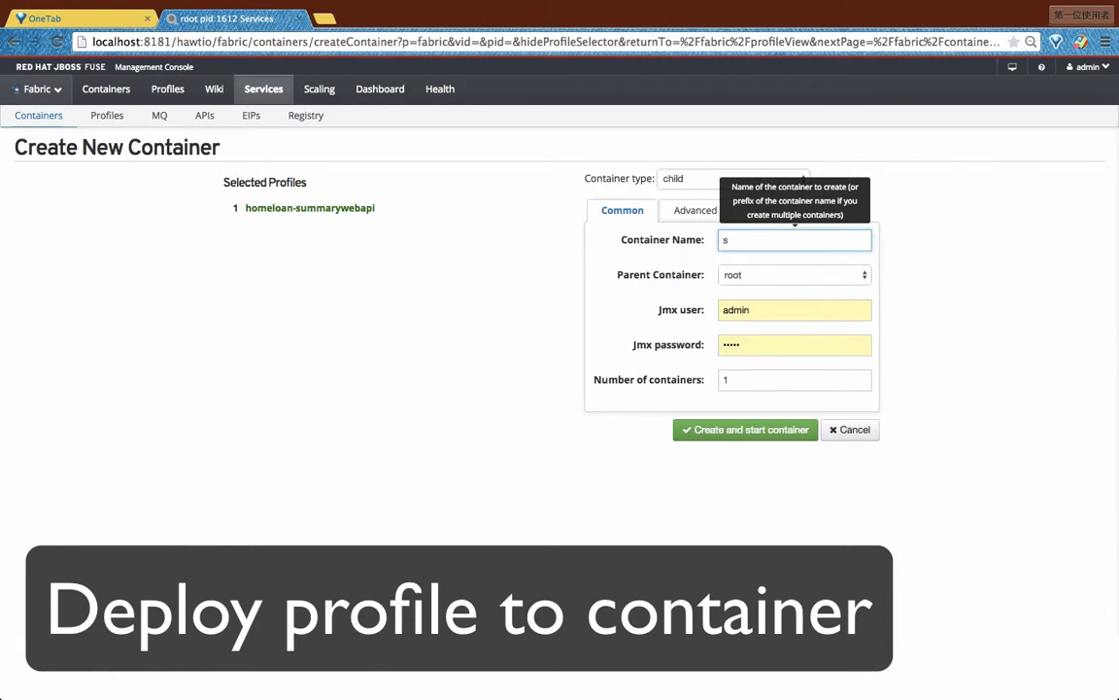
click(745, 429)
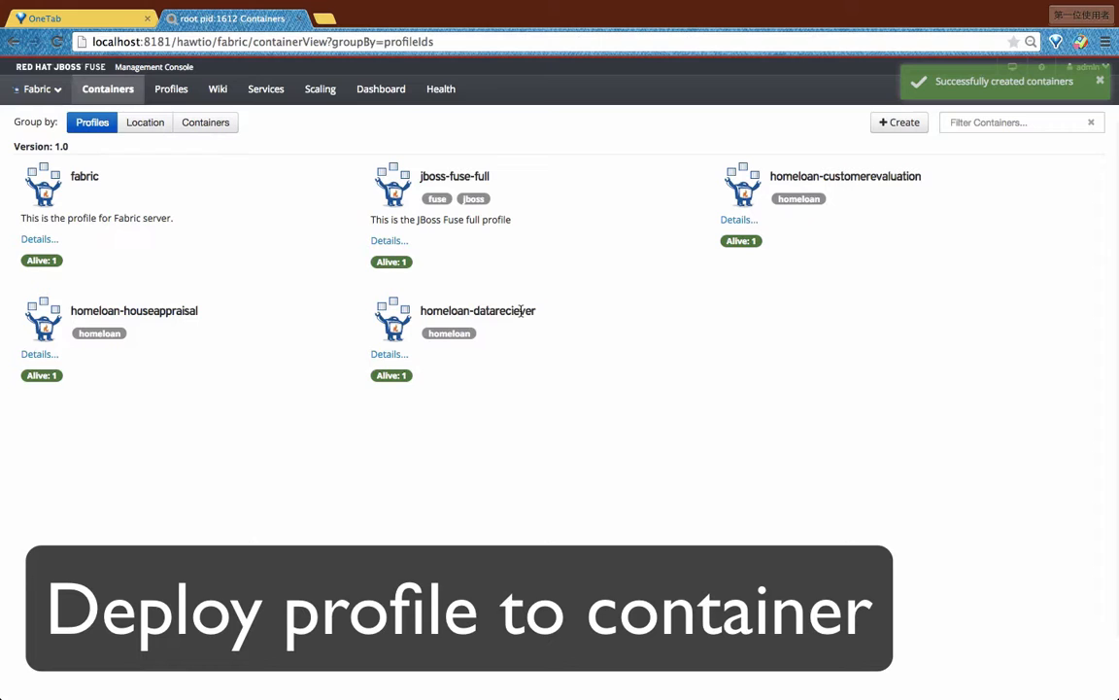
click(263, 89)
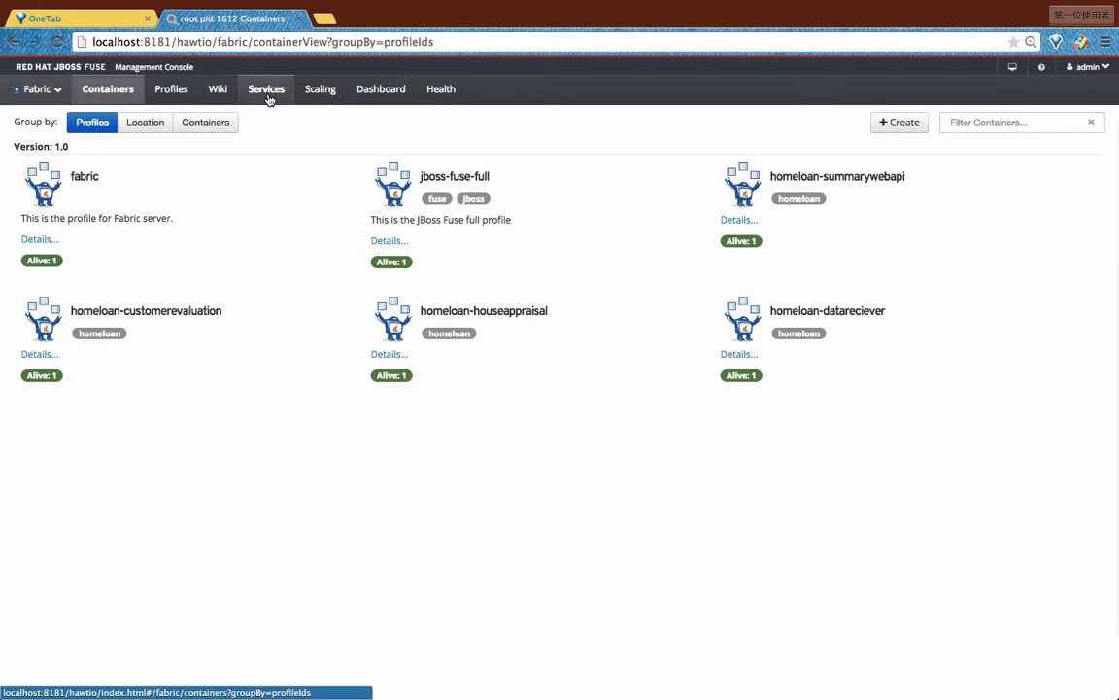
Step: Inspect datarecievercon's route1 attributes and custcon's CustomerEvaluation route diagram
click(265, 88)
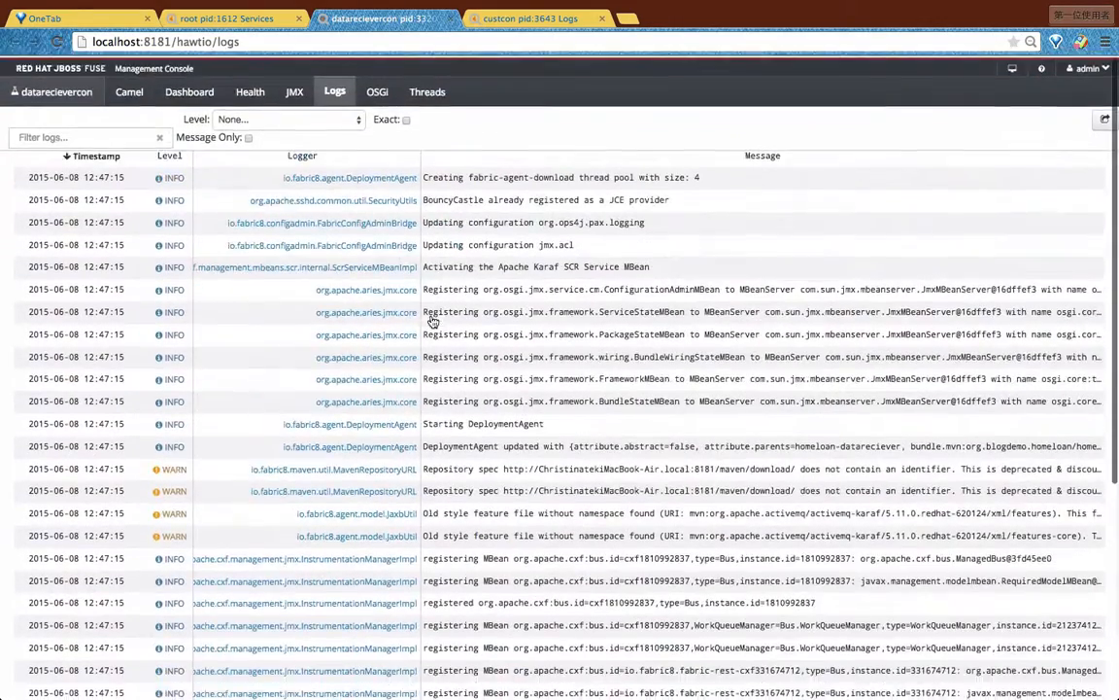
click(128, 92)
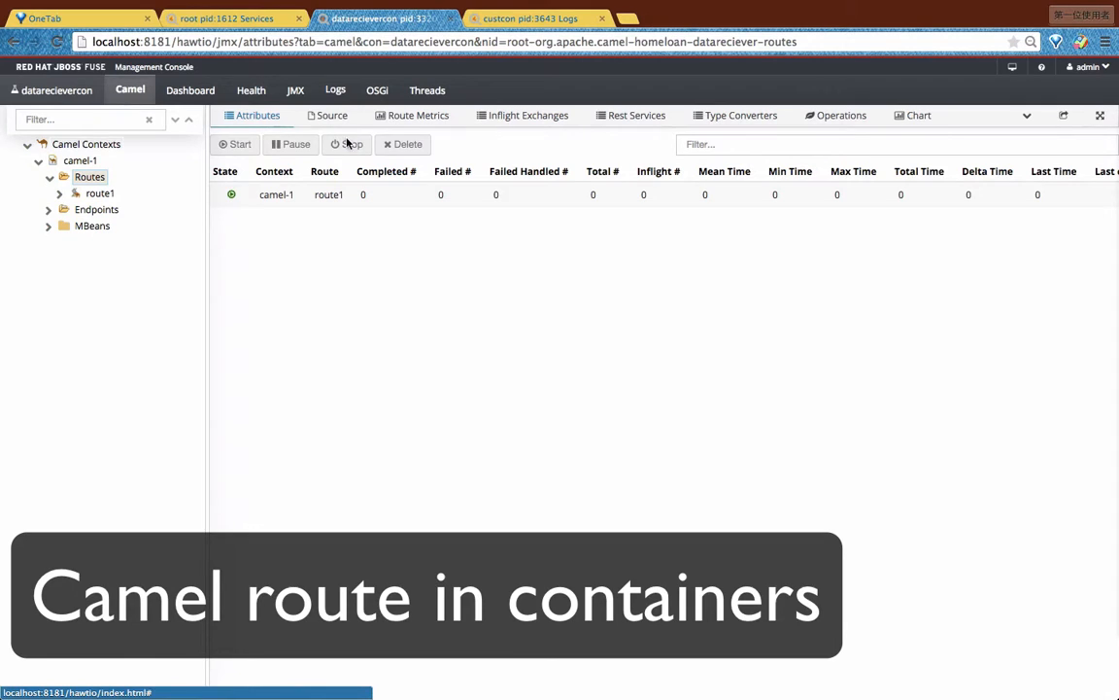
click(99, 193)
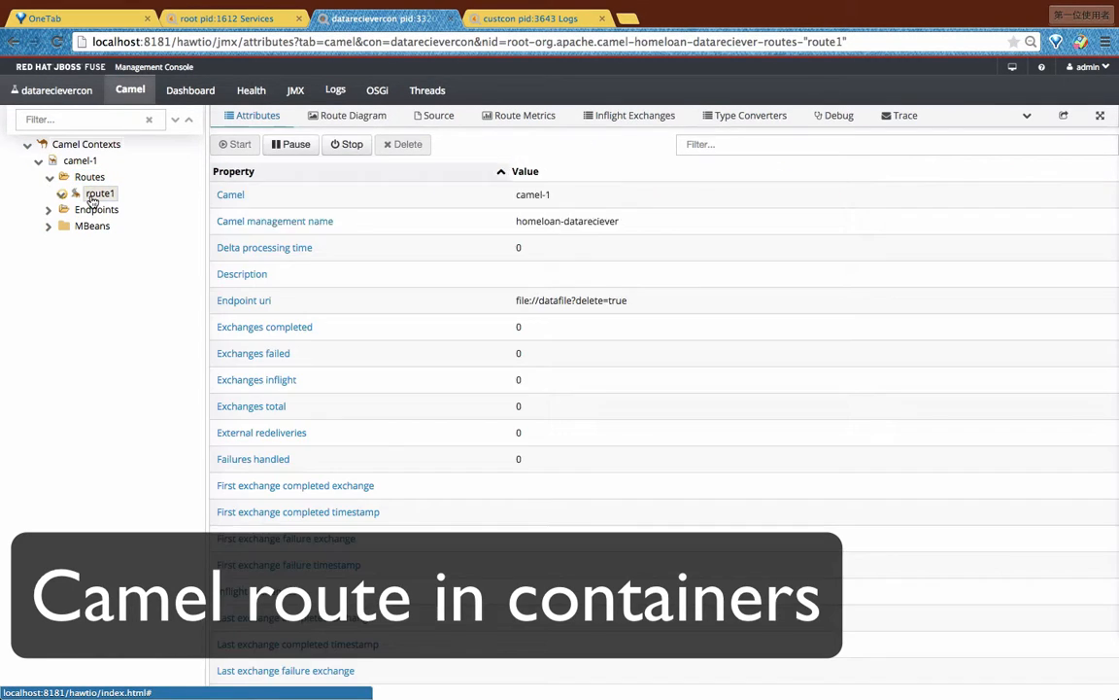
click(352, 116)
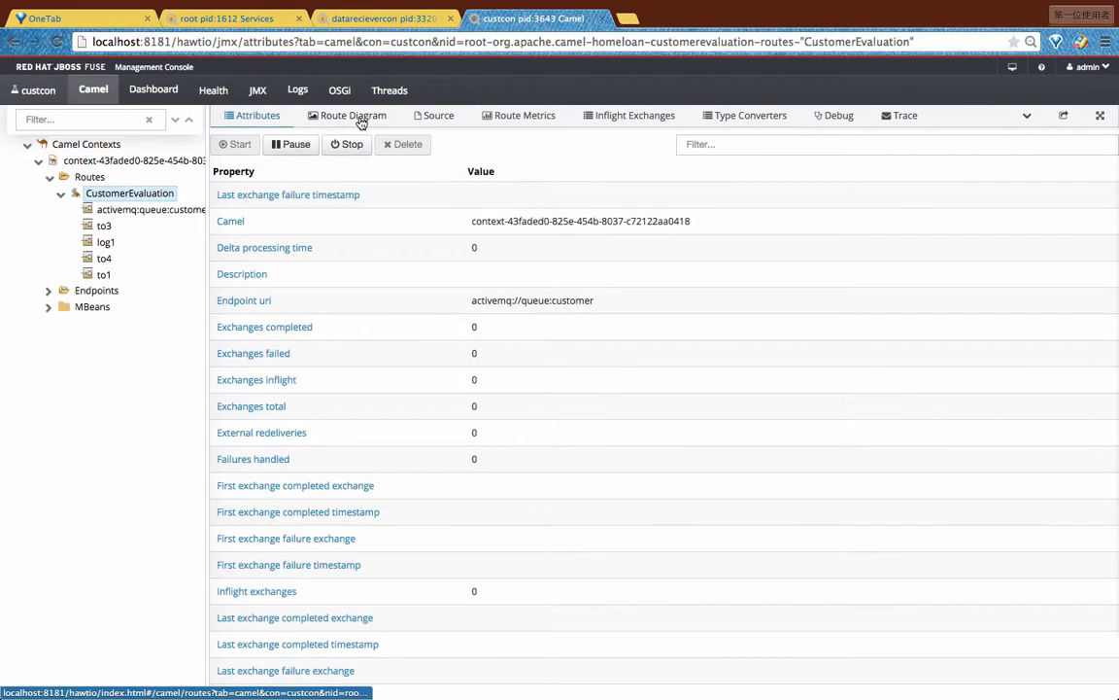
click(355, 114)
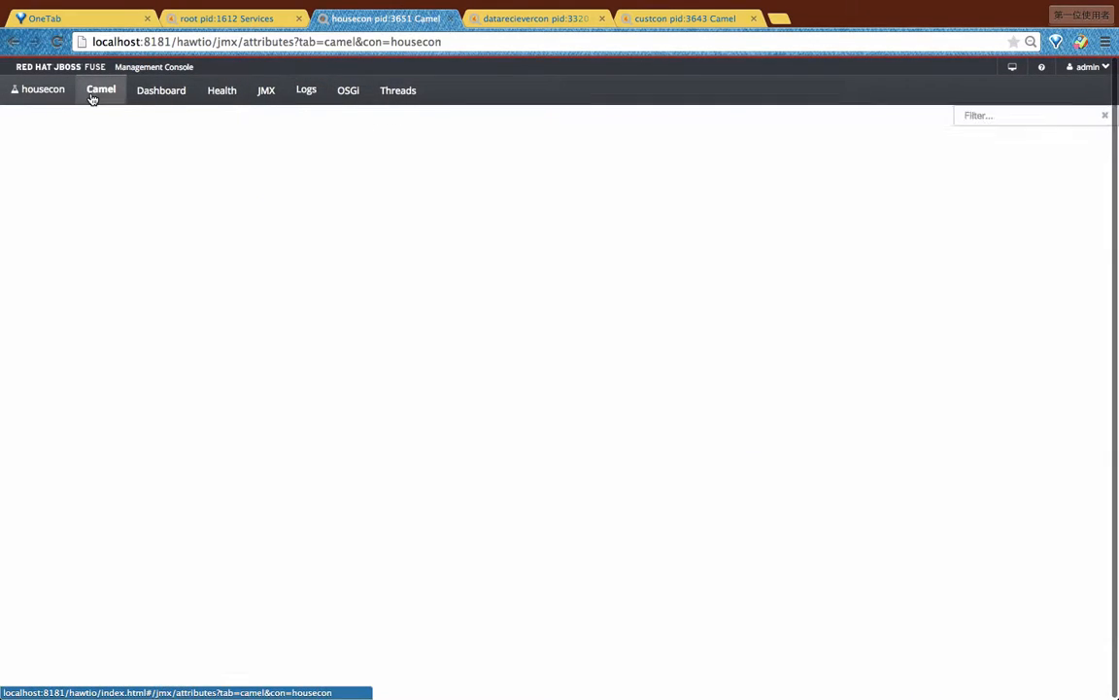
Step: View housecon's route diagram, then summarycon's Camel routes and route2 diagram
click(94, 91)
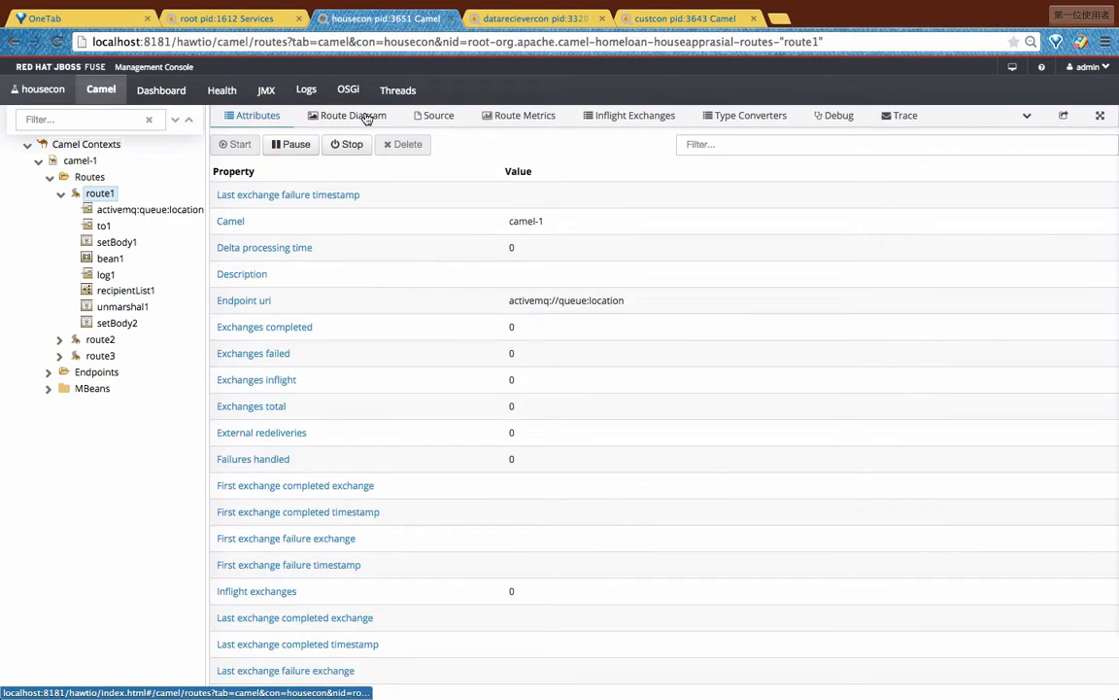
click(99, 209)
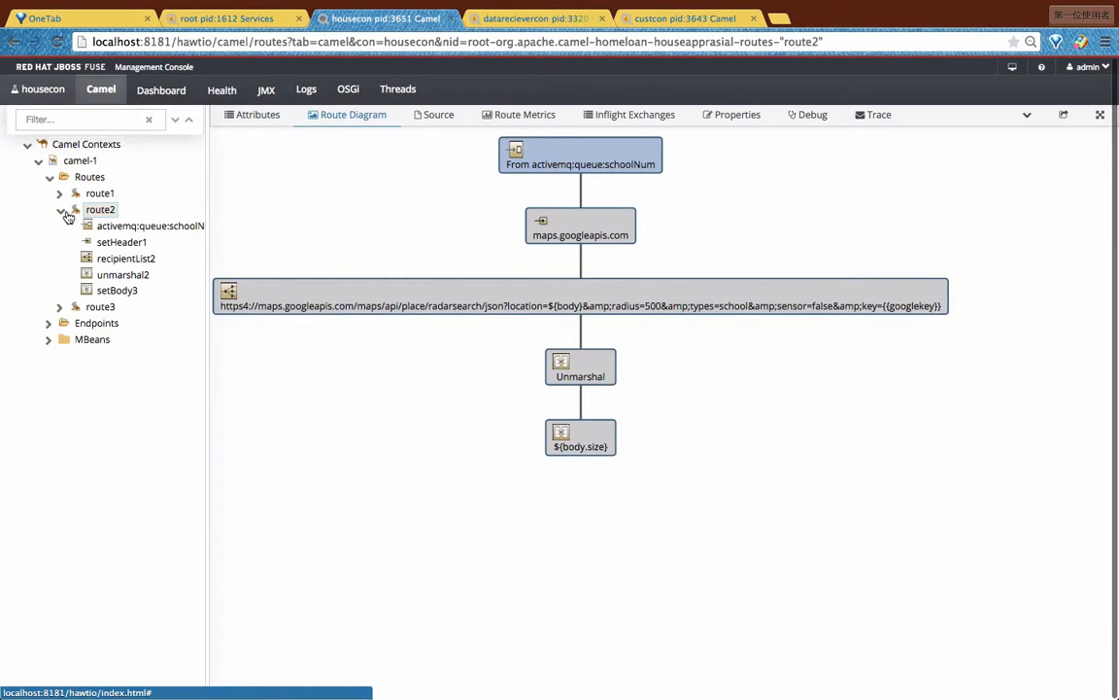
click(101, 223)
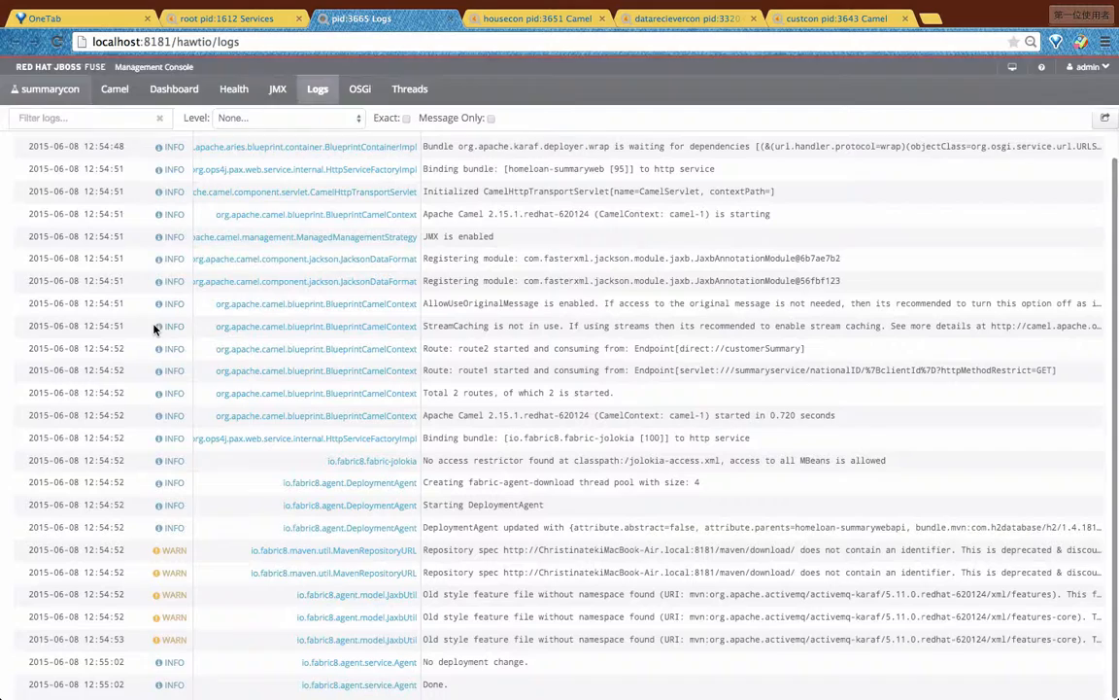
click(110, 90)
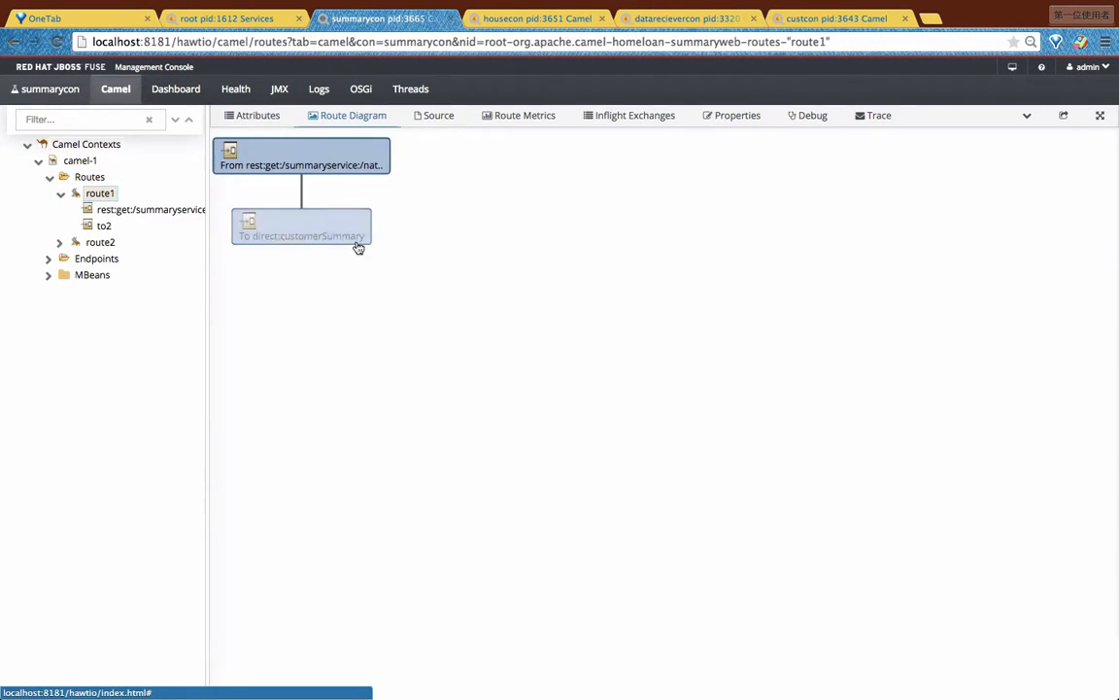
click(101, 242)
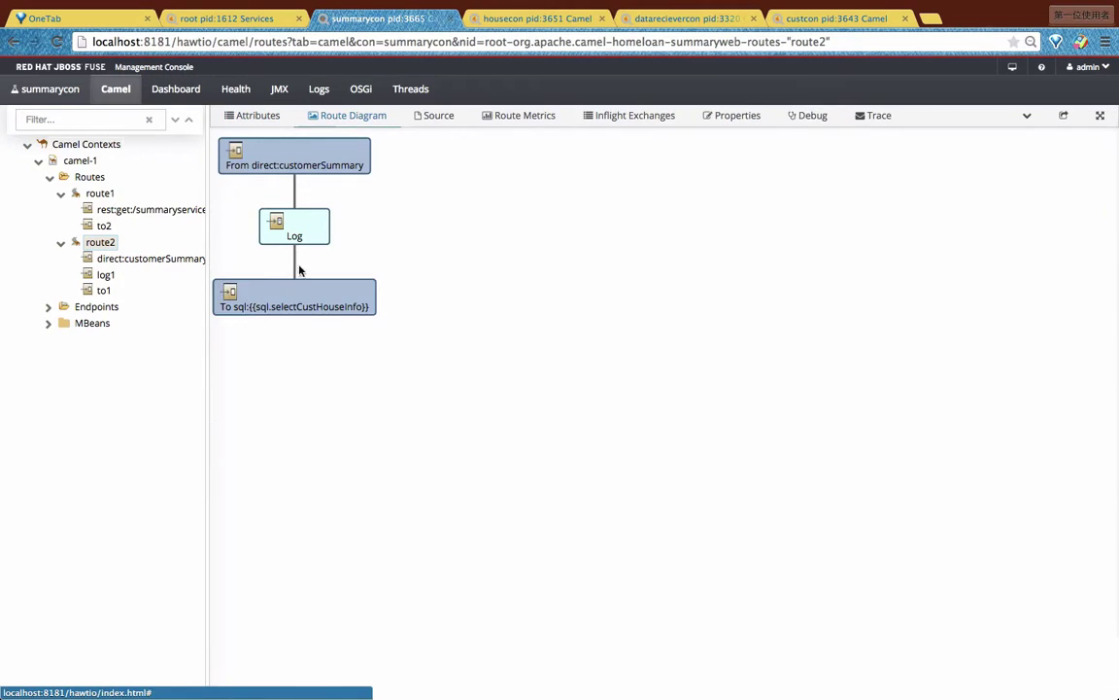
click(686, 19)
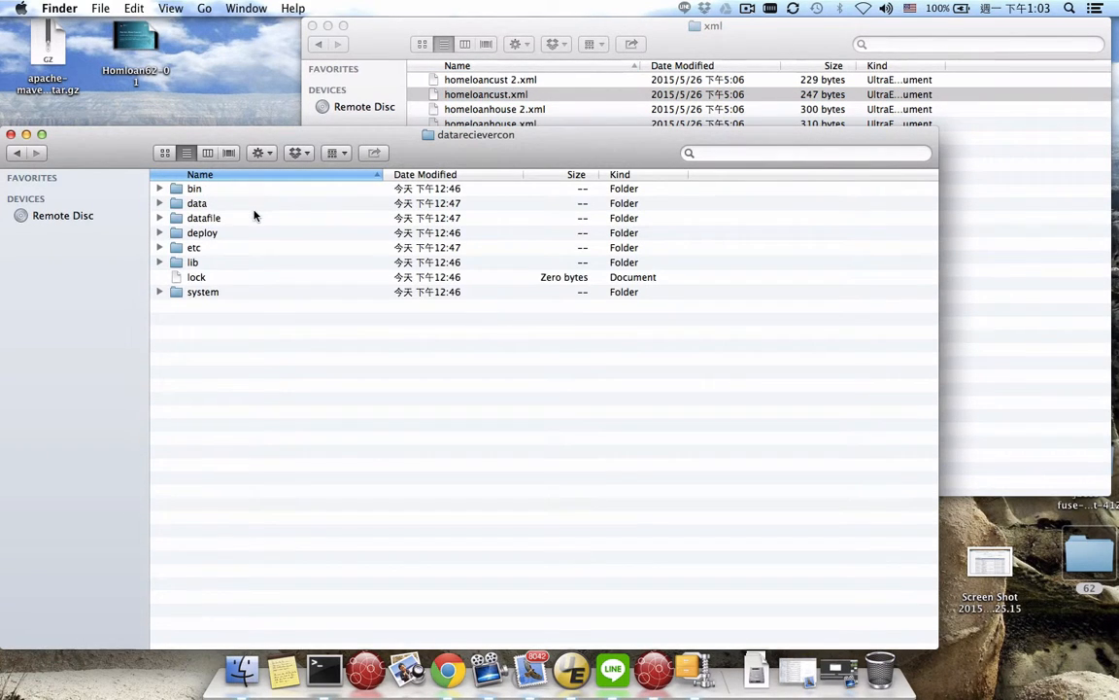
mouse_move(241, 217)
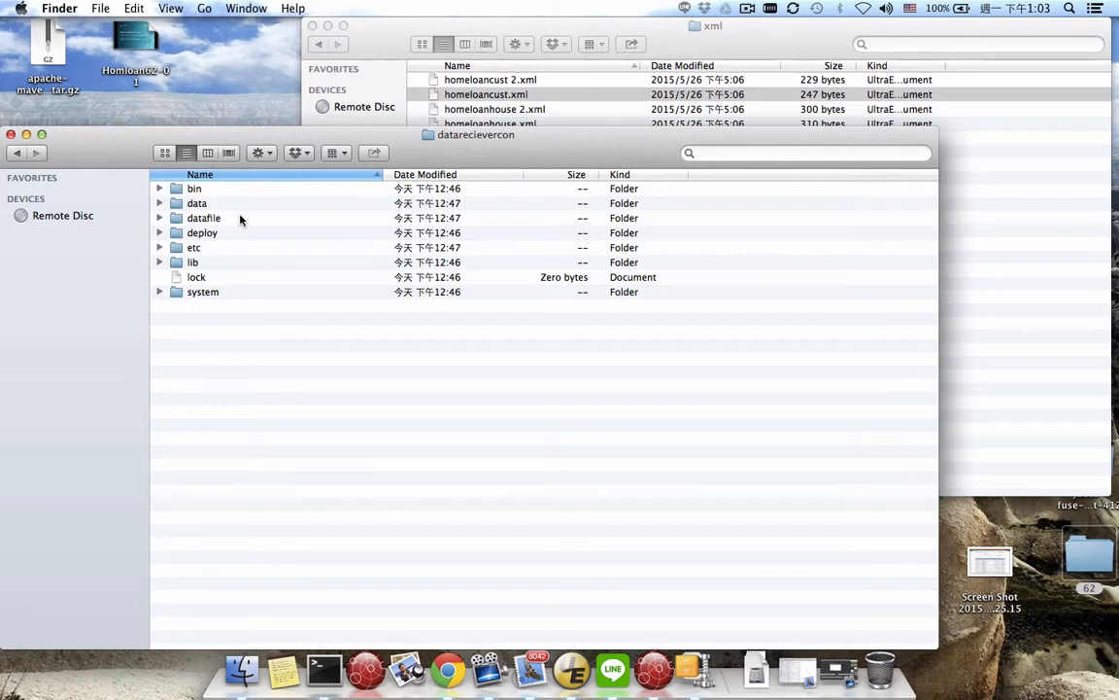
Step: Open the datafile folder in the datarecievercon directory
double_click(204, 218)
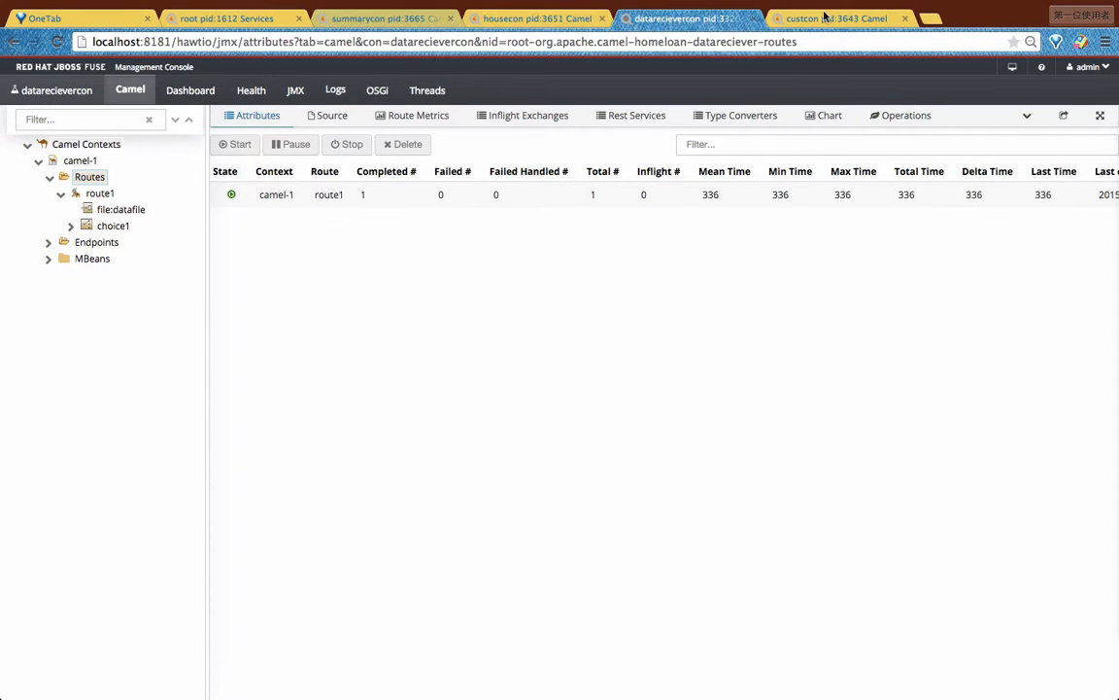
Step: Start debugging datarecievercon's route1 with a choice1 breakpoint, then select housecon's route1 for debugging
click(830, 16)
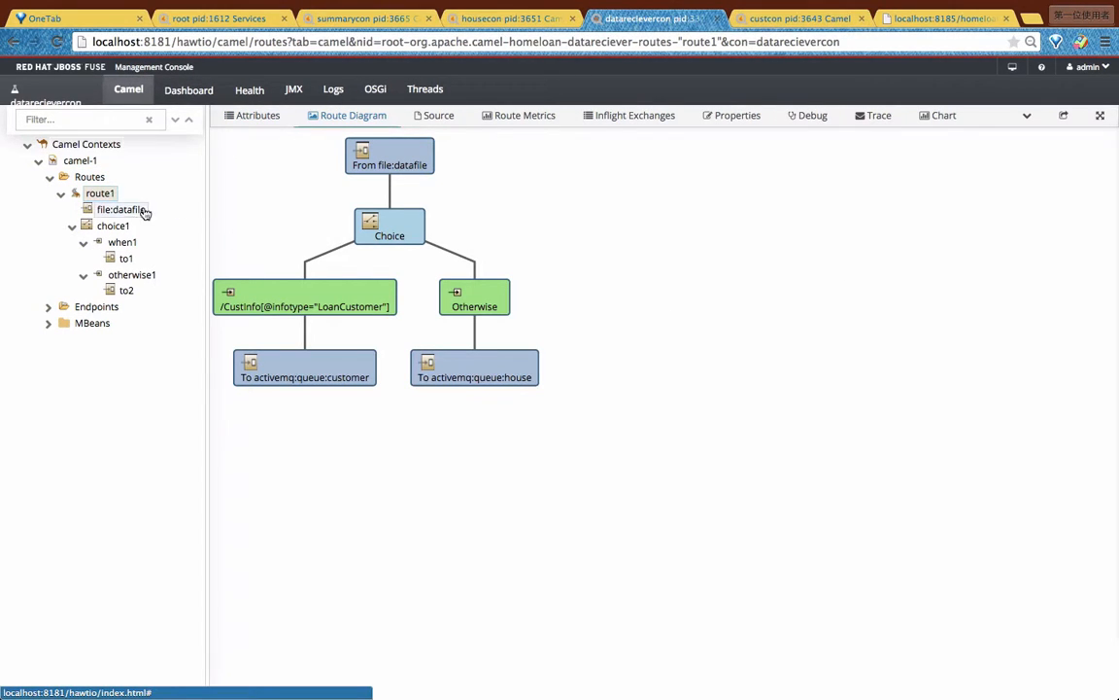
click(813, 115)
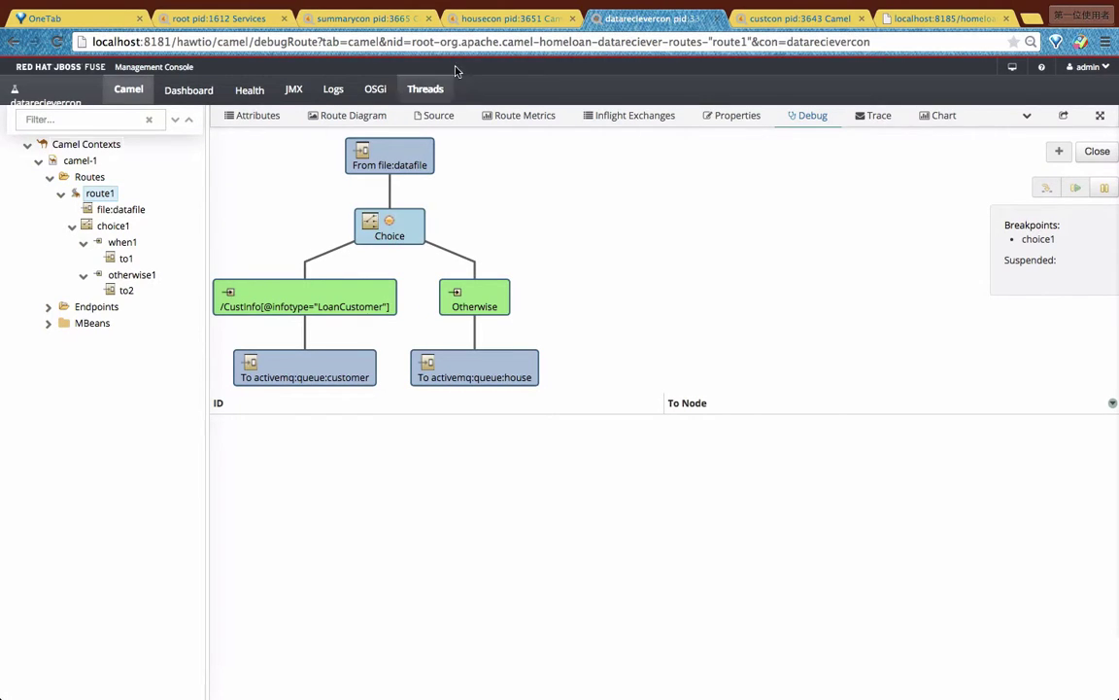
click(508, 17)
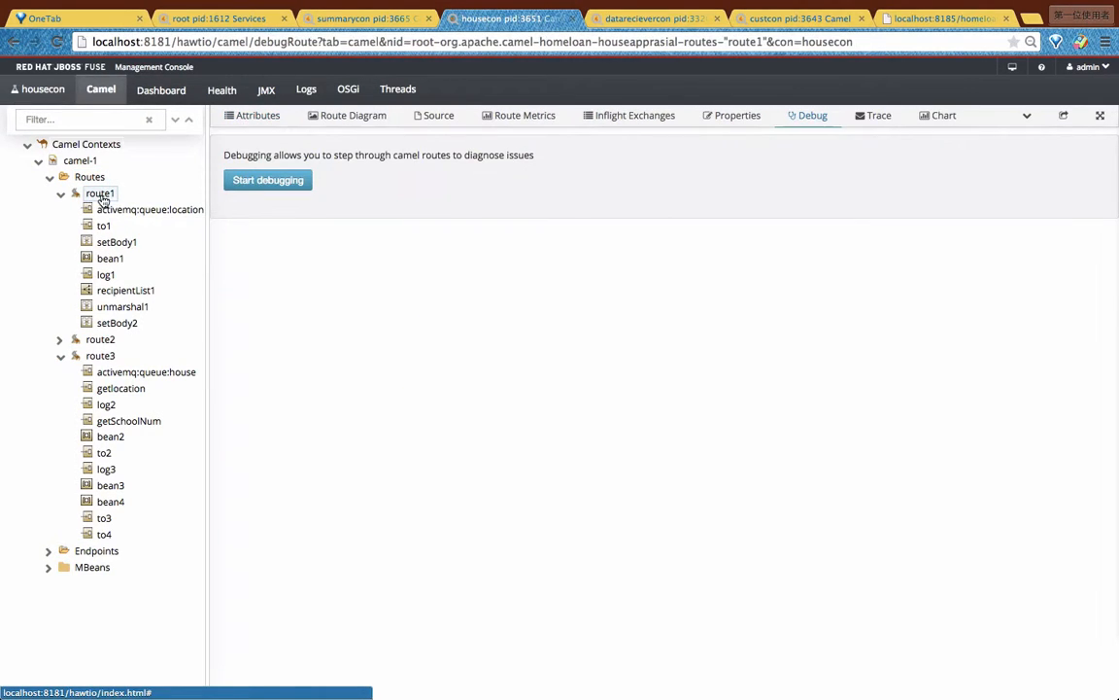
click(268, 180)
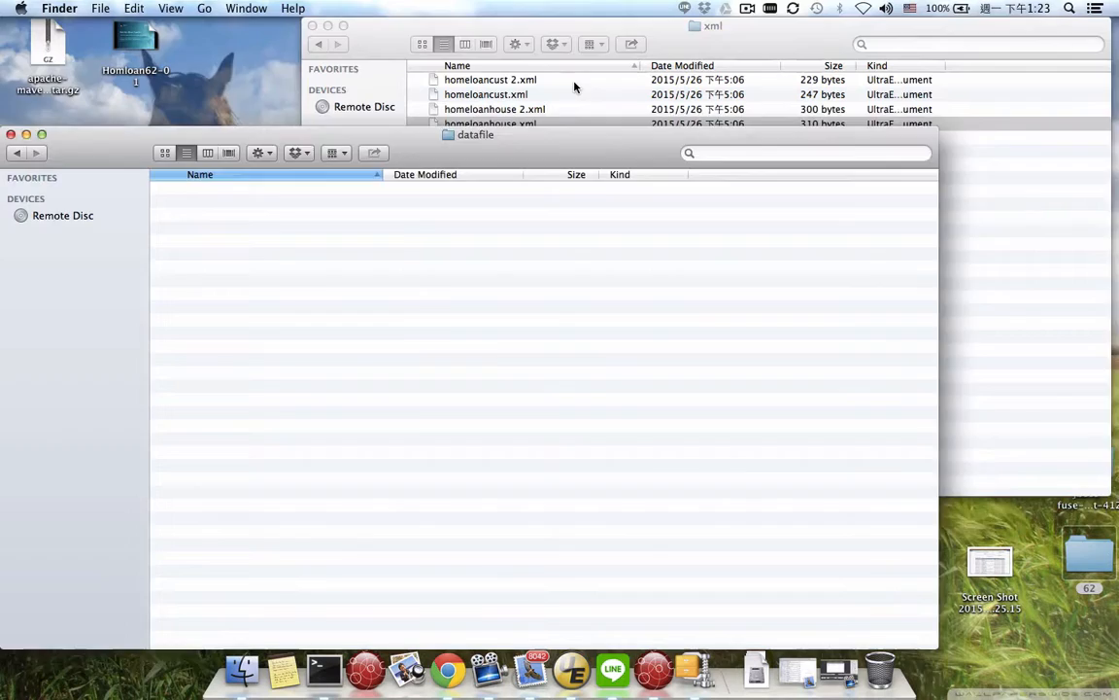
Step: Copy a homeloan XML file from the xml folder into the datafile folder
right_click(490, 123)
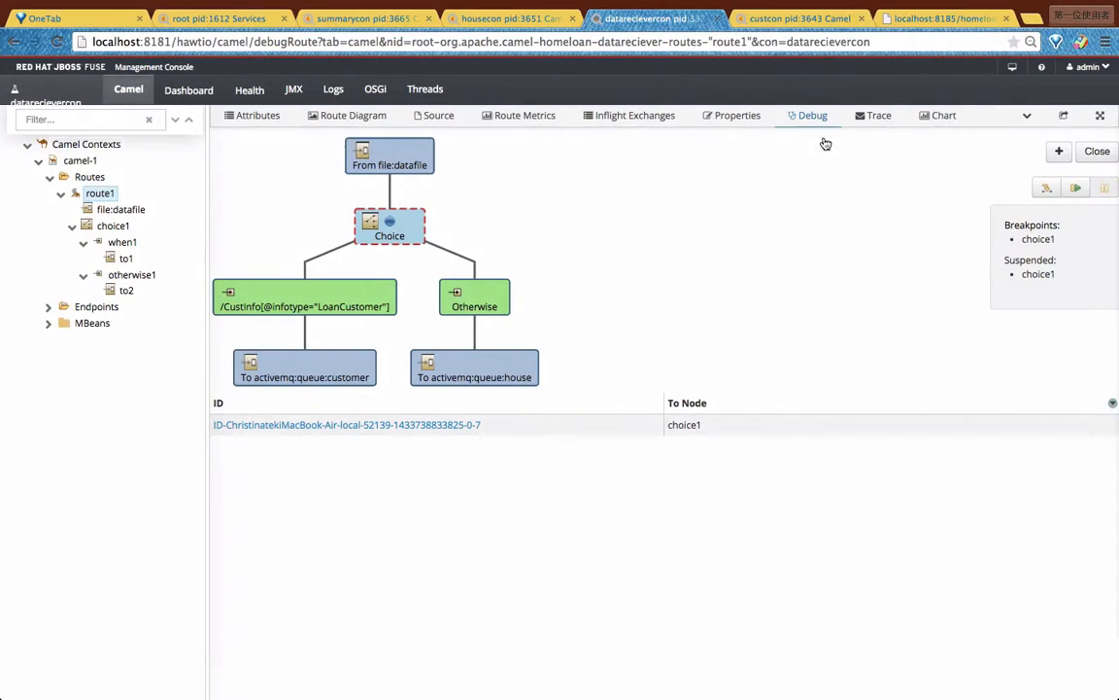
Step: Inspect and release the choice1 message, debug housecon's route1 at bean1, then open summarycon's route1
click(349, 424)
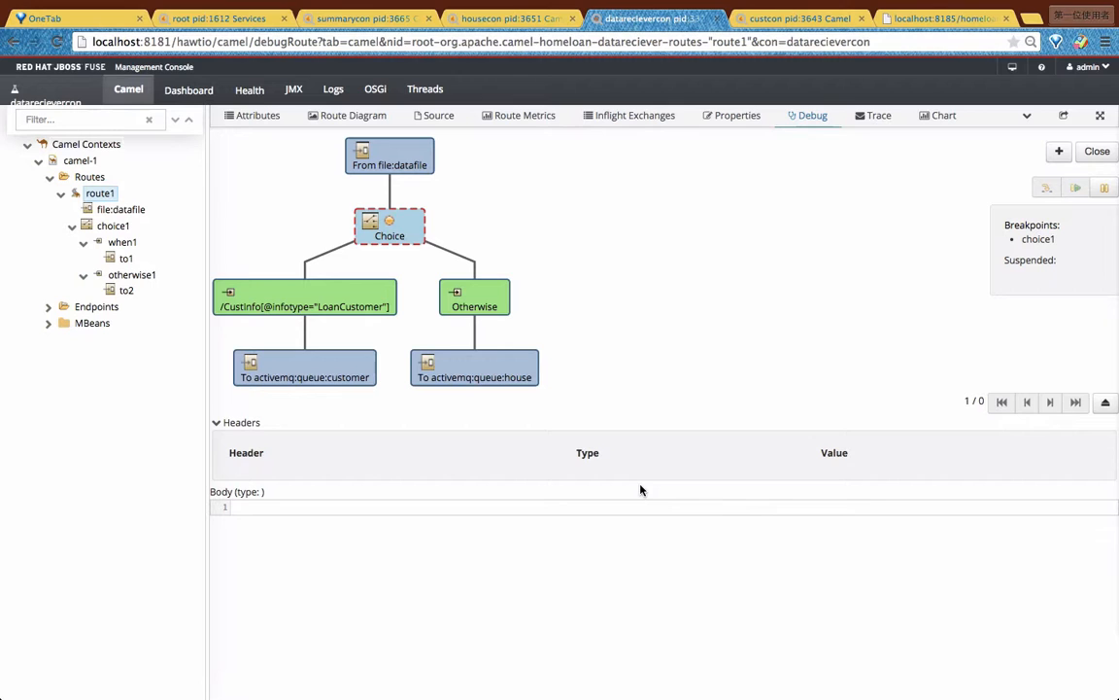
click(495, 11)
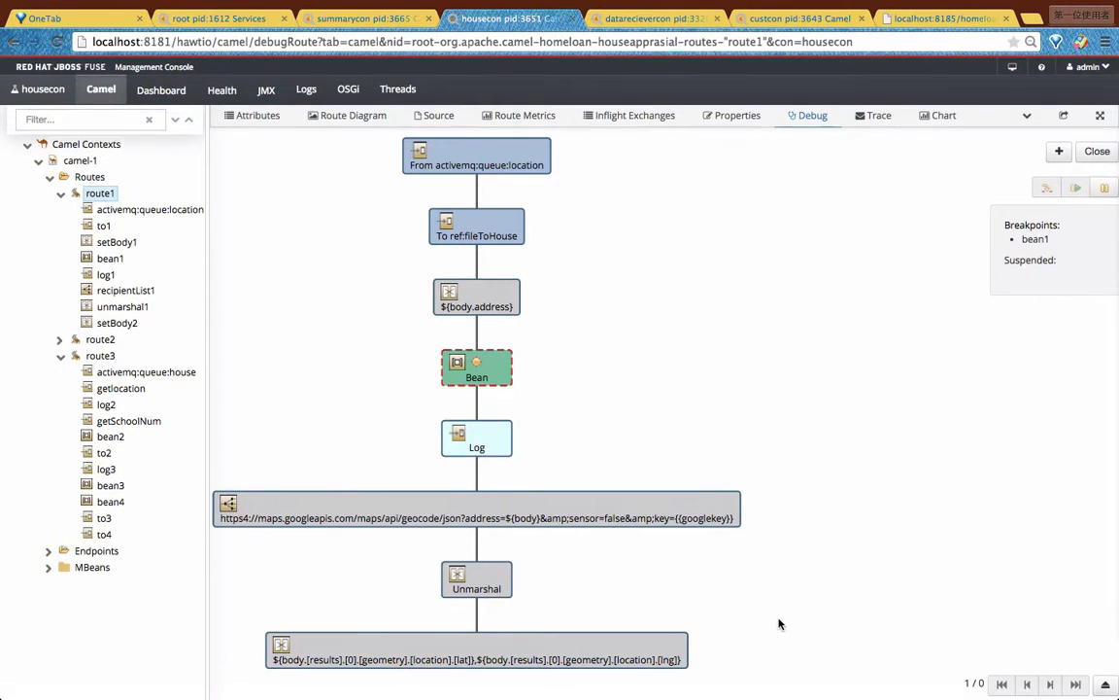
click(374, 17)
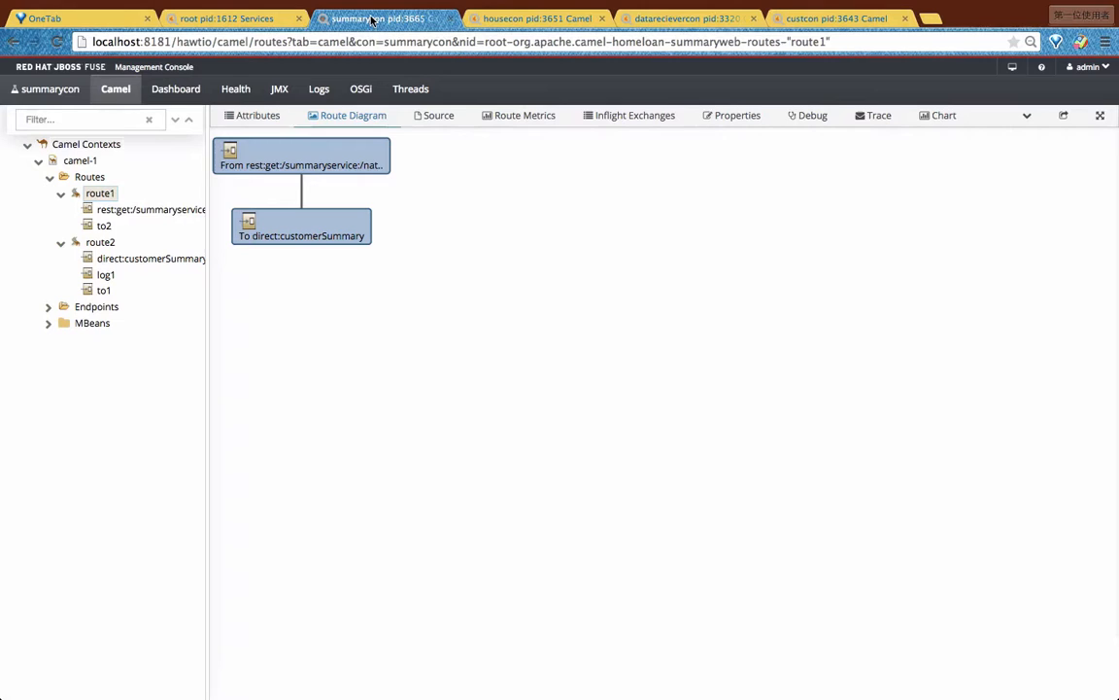
mouse_move(134, 291)
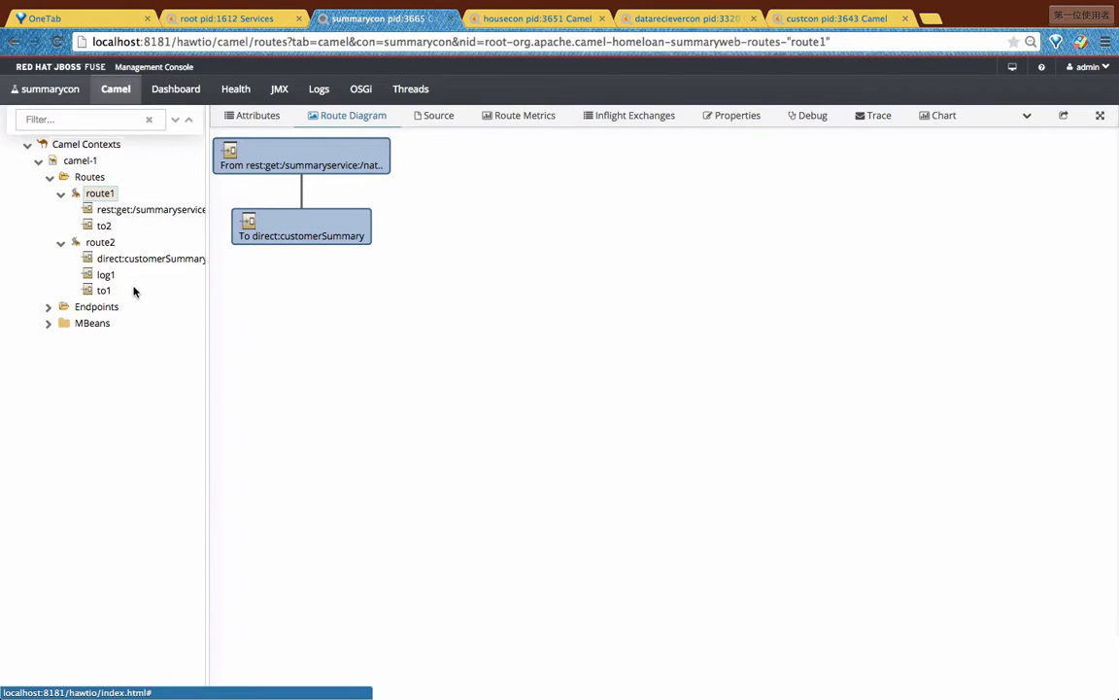
mouse_move(700, 128)
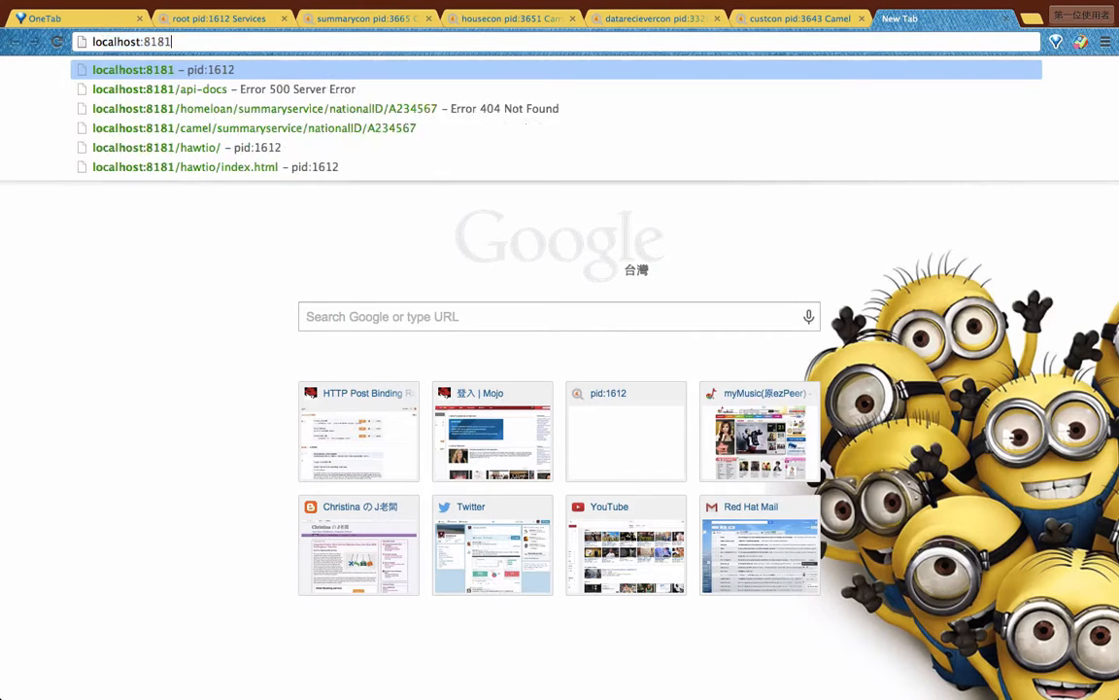
Step: Request localhost:8185/homeloan/summaryservice/nationalID/A234567, then return to summarycon's REST services listing
text(localhost:8185/homeloan/summaryservice/nationalID)
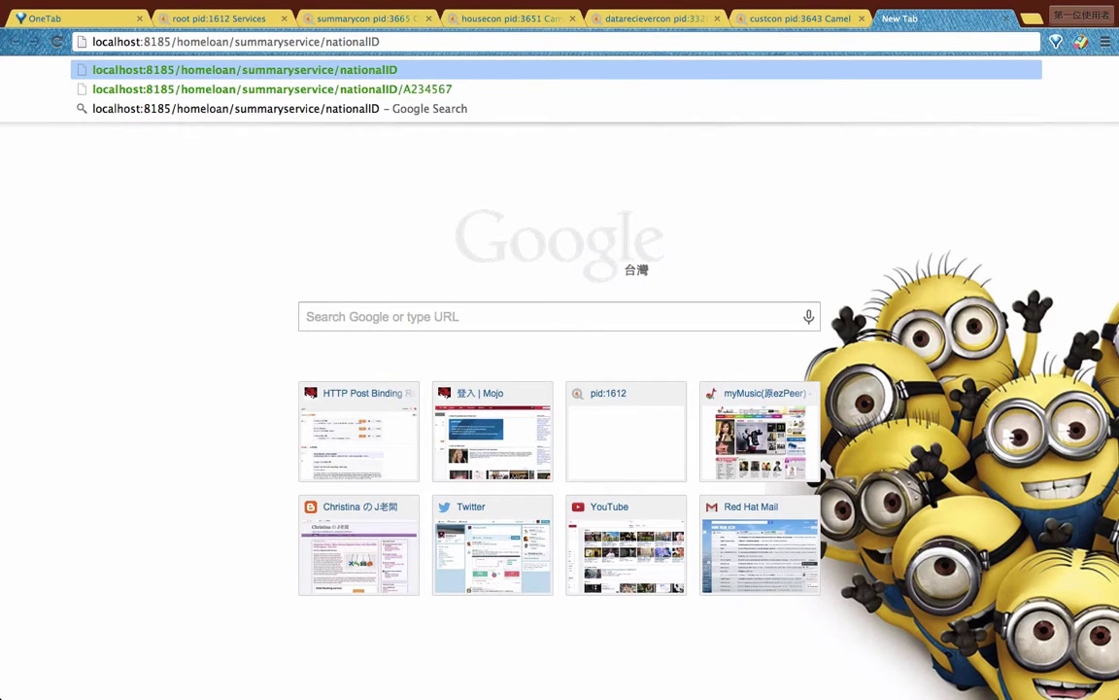
click(292, 88)
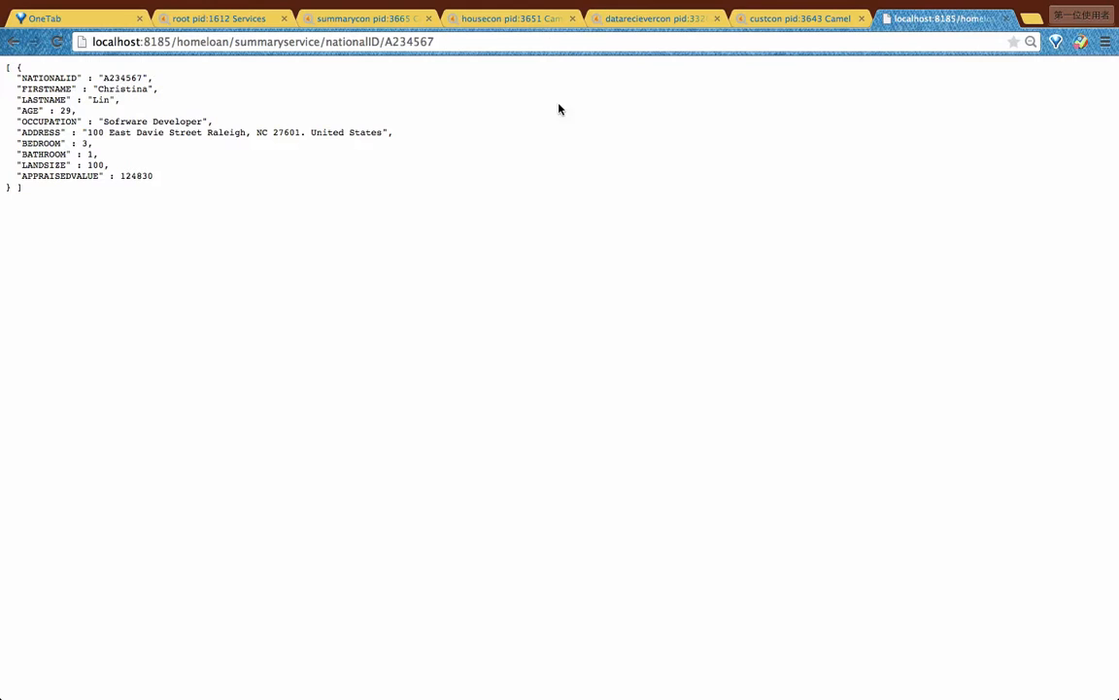
click(374, 18)
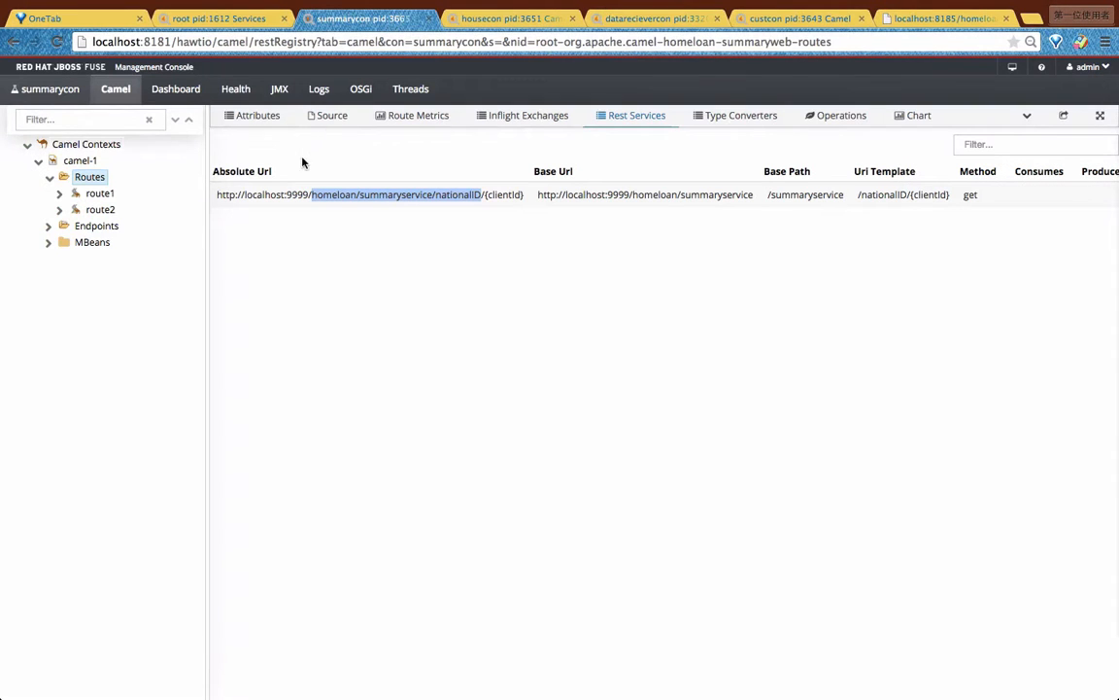